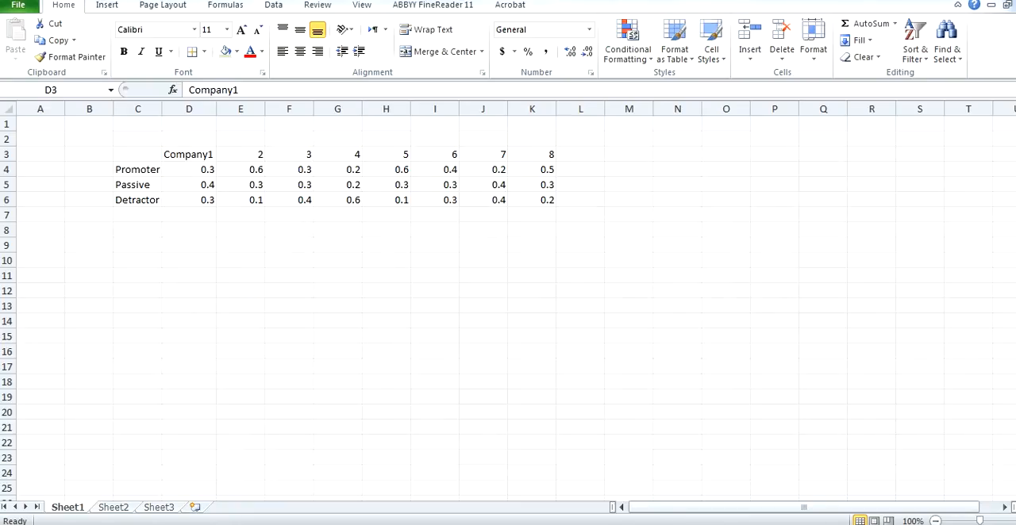
- Fill the header row from Company1 across to Company8 using the fill handle
left_click(189, 153)
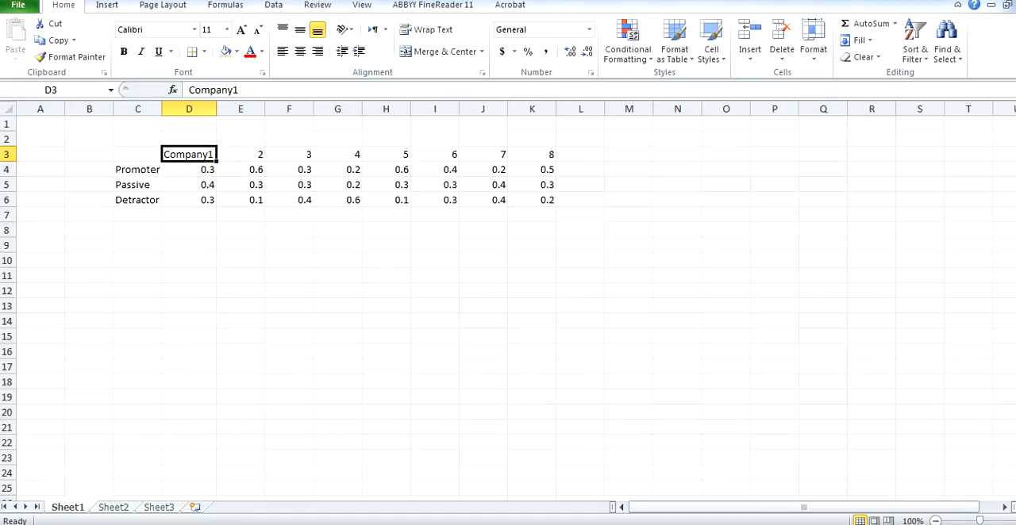
left_click_drag(214, 162, 268, 154)
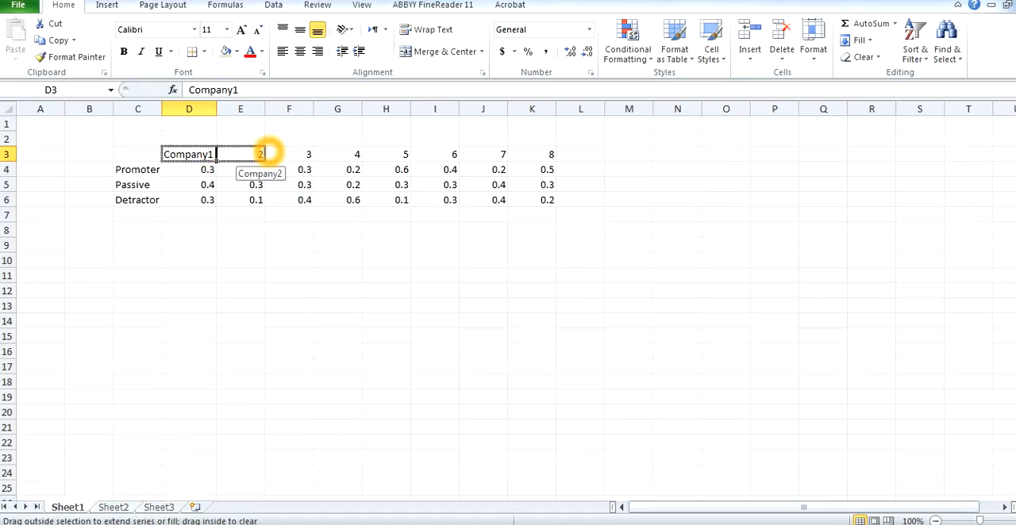
left_click_drag(262, 154, 357, 154)
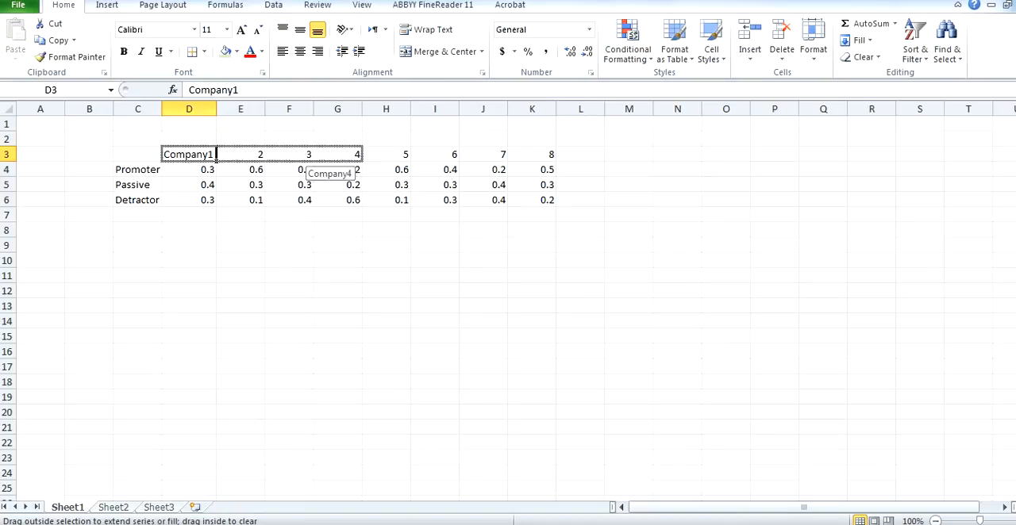
left_click_drag(358, 153, 454, 154)
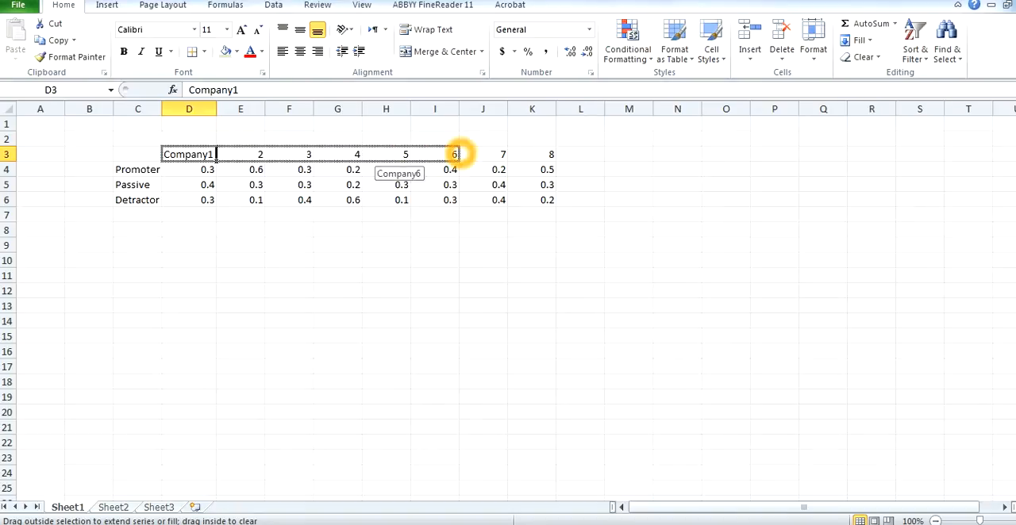
left_click_drag(454, 154, 551, 154)
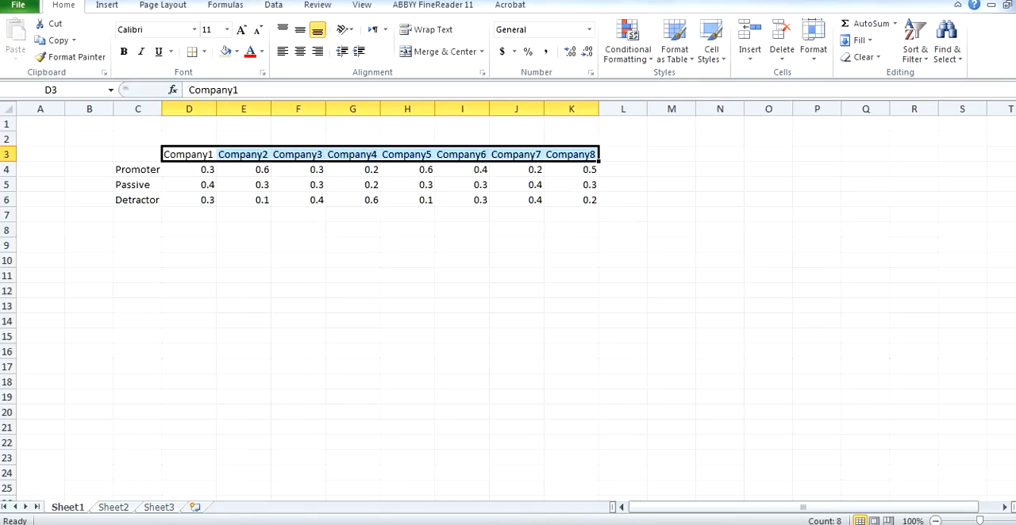
- Label row 8 NPS and compute promoter minus detractor (=D4-D6) for all eight companies
left_click(137, 228)
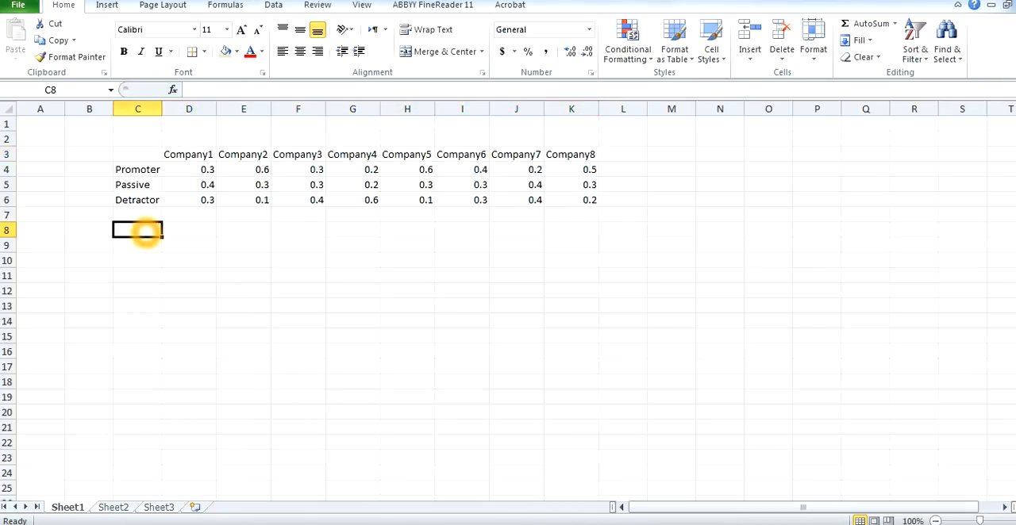
type("NPS")
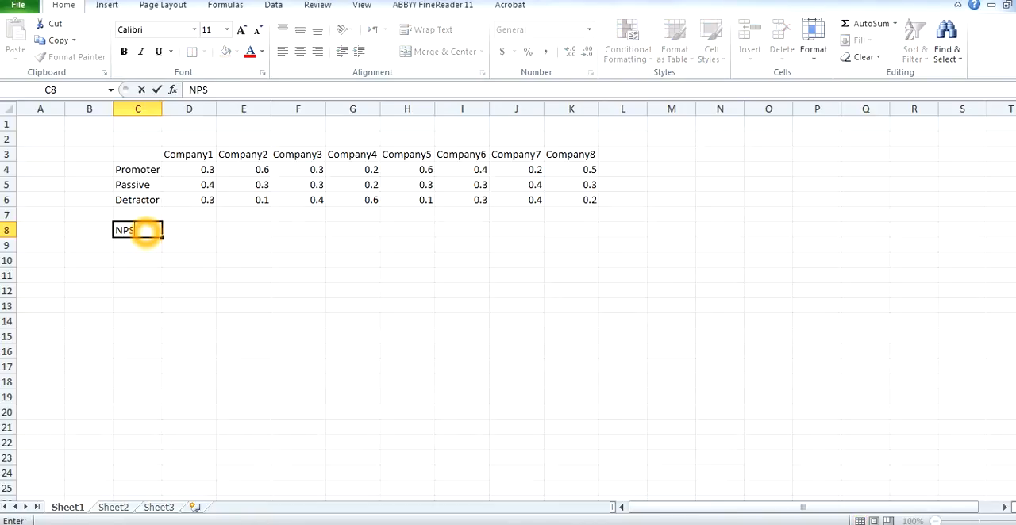
type("=")
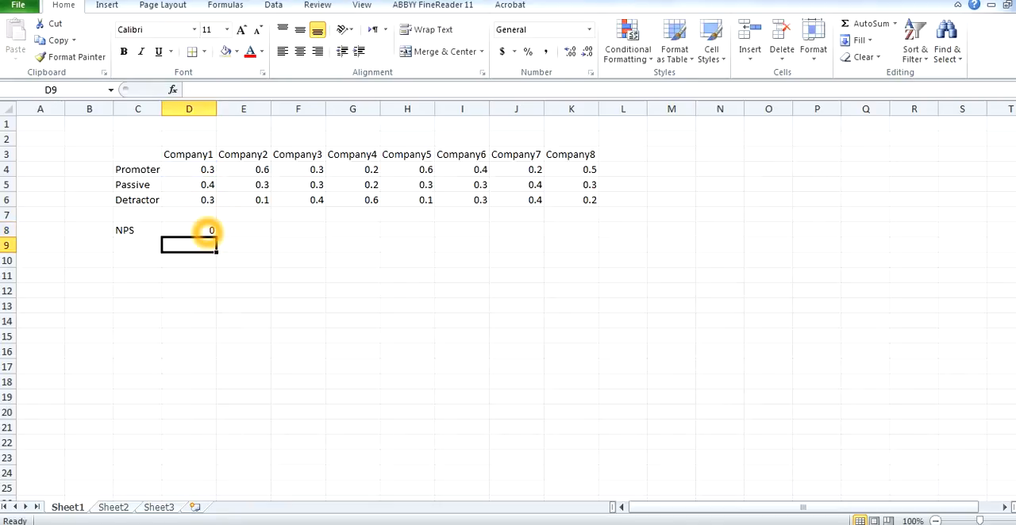
left_click(189, 230)
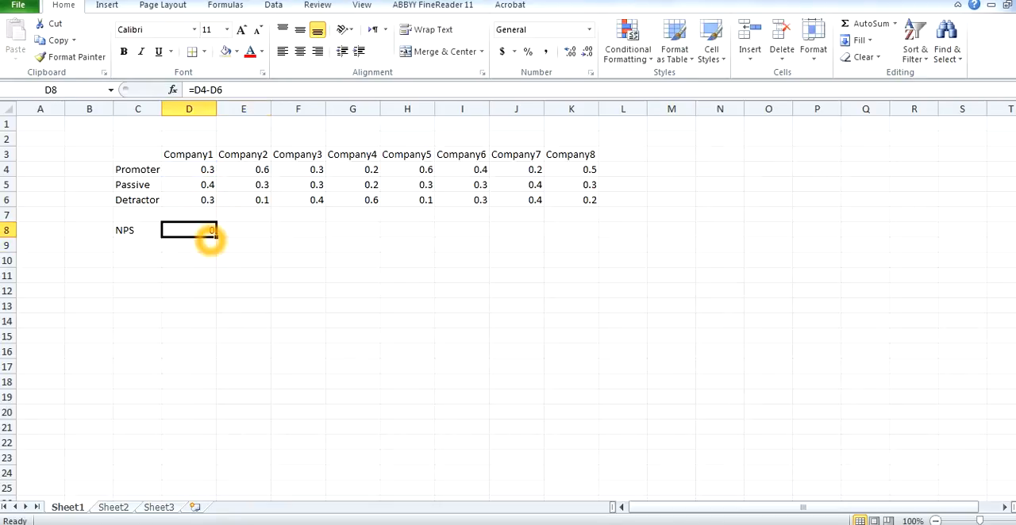
left_click_drag(213, 231, 524, 230)
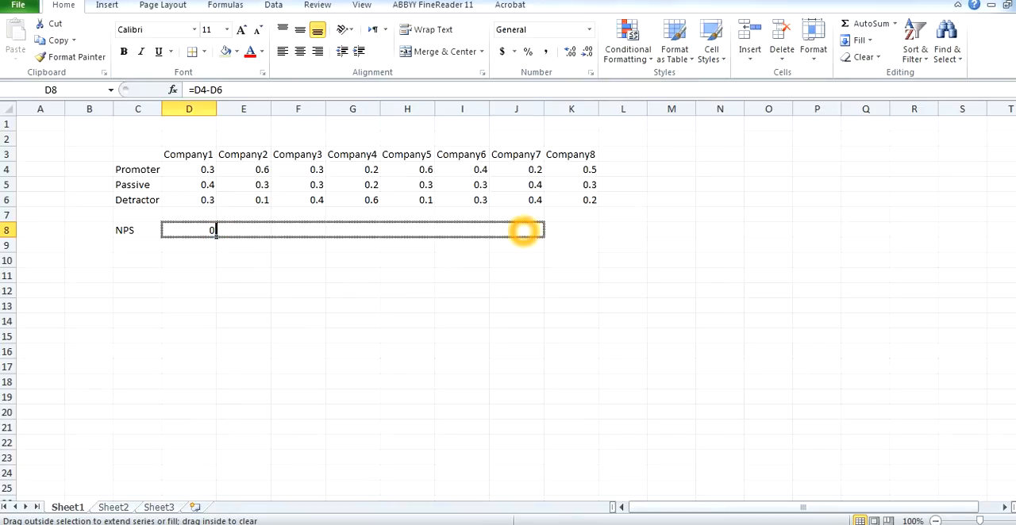
left_click_drag(212, 230, 590, 231)
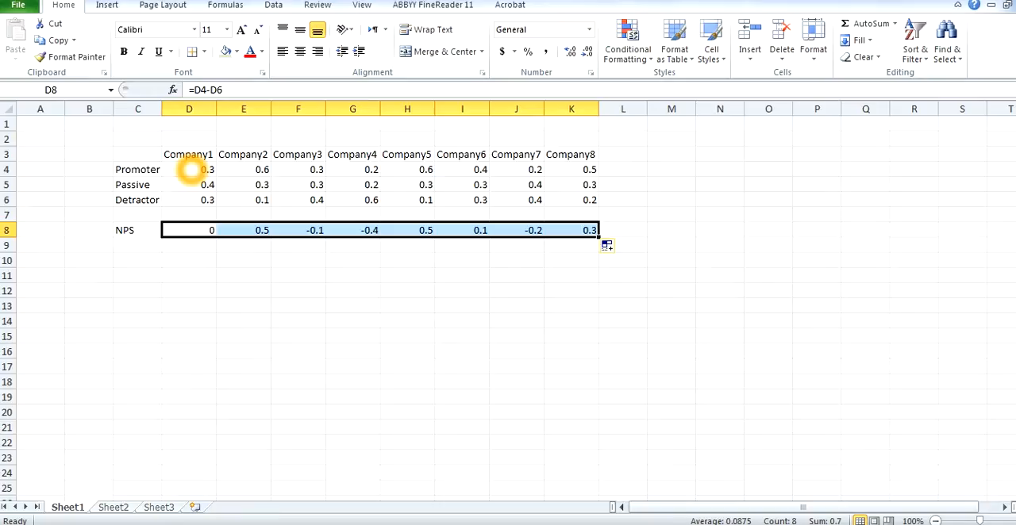
left_click_drag(208, 168, 369, 231)
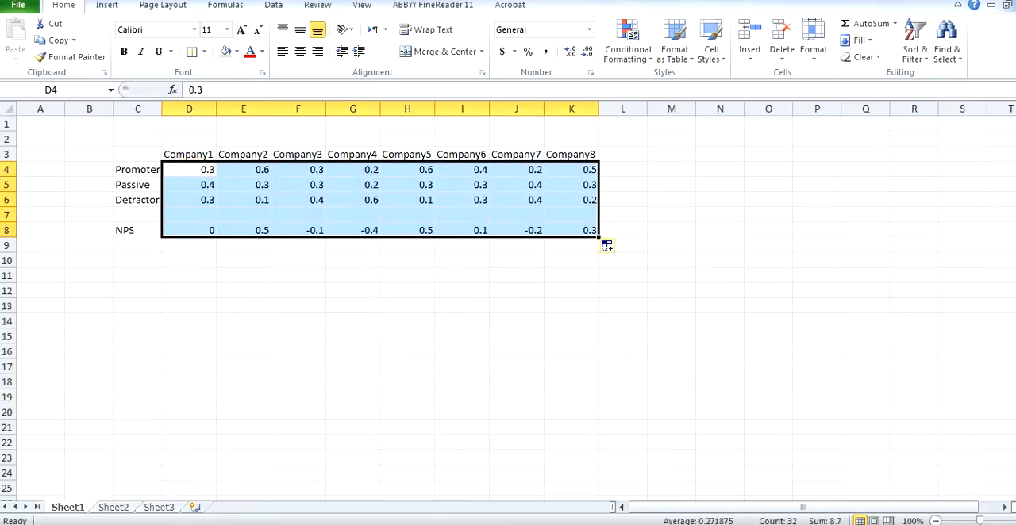
- Format the promoter, passive, detractor and NPS values as percentages with one decimal place
left_click(554, 230)
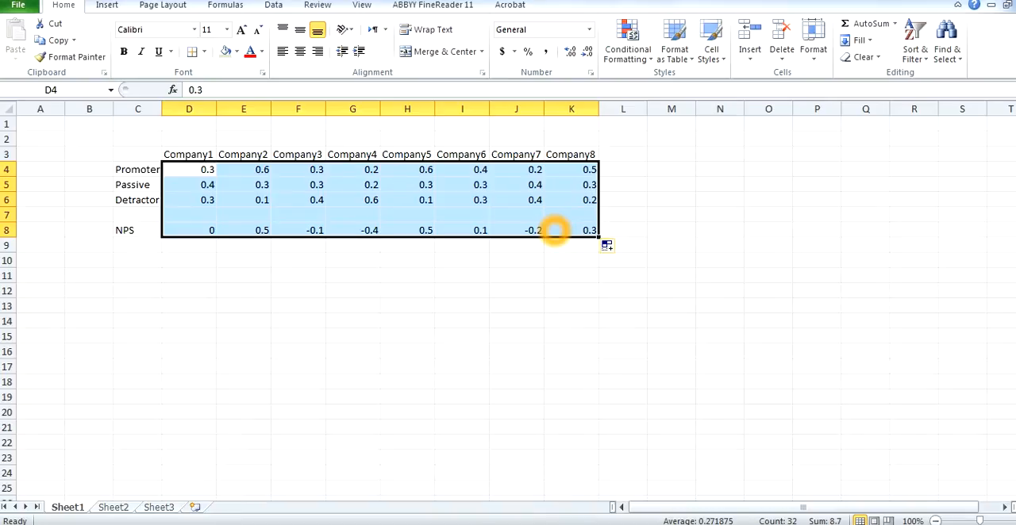
right_click(555, 230)
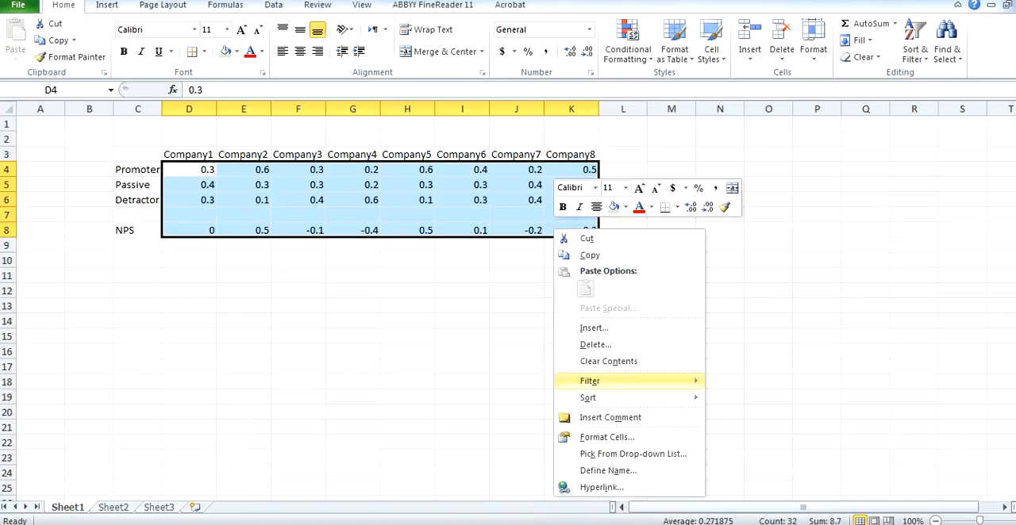
left_click(606, 436)
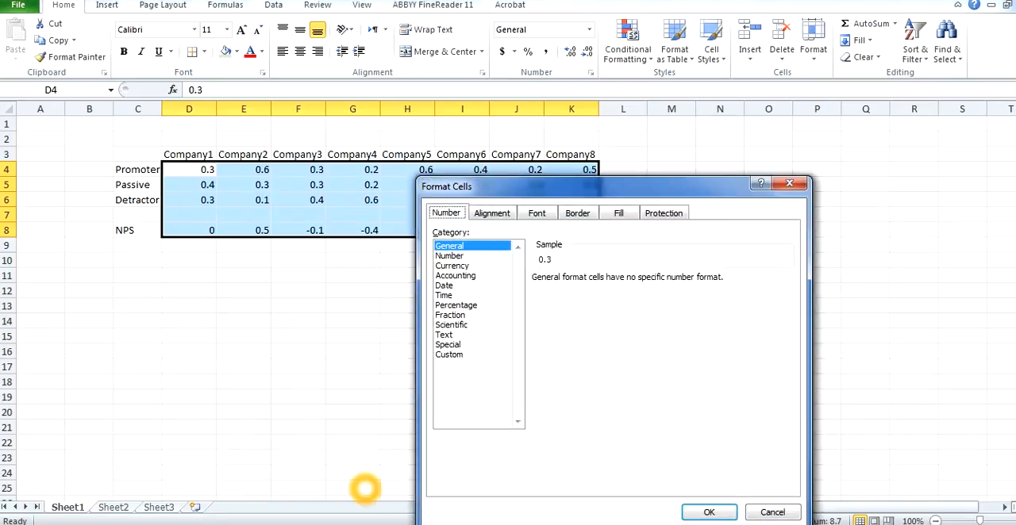
left_click(455, 305)
type("1")
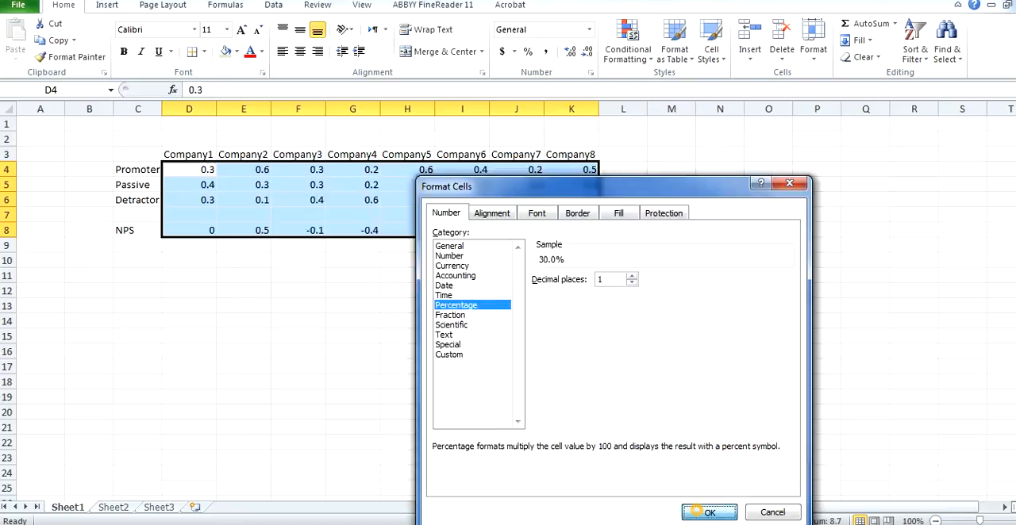
left_click(704, 511)
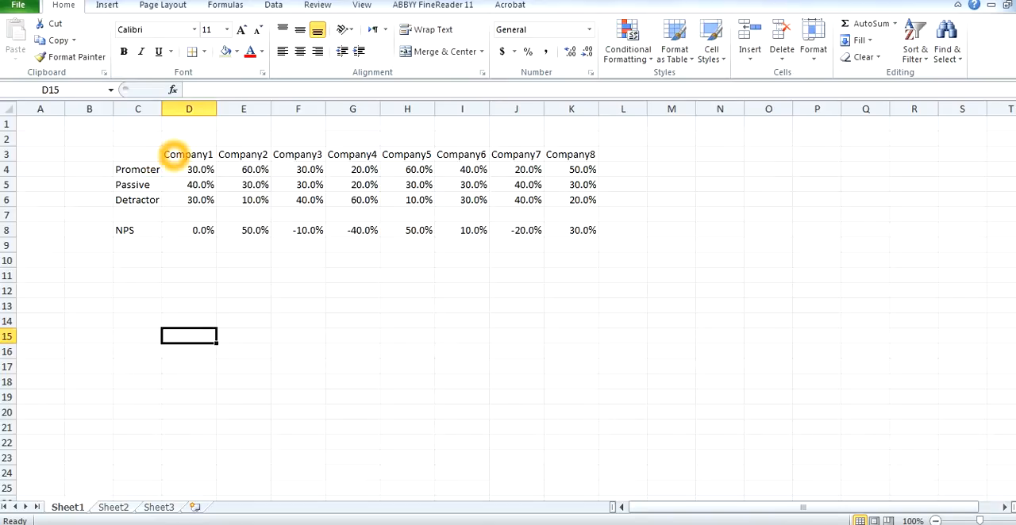
left_click_drag(189, 154, 572, 230)
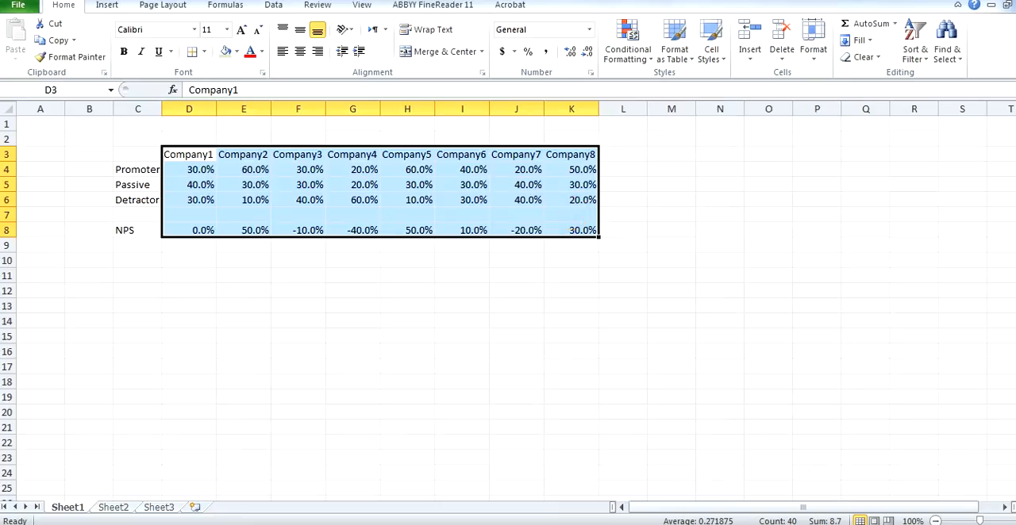
- Turn on filter buttons for the Company headers and inspect Company1's dropdown without filtering
left_click(917, 38)
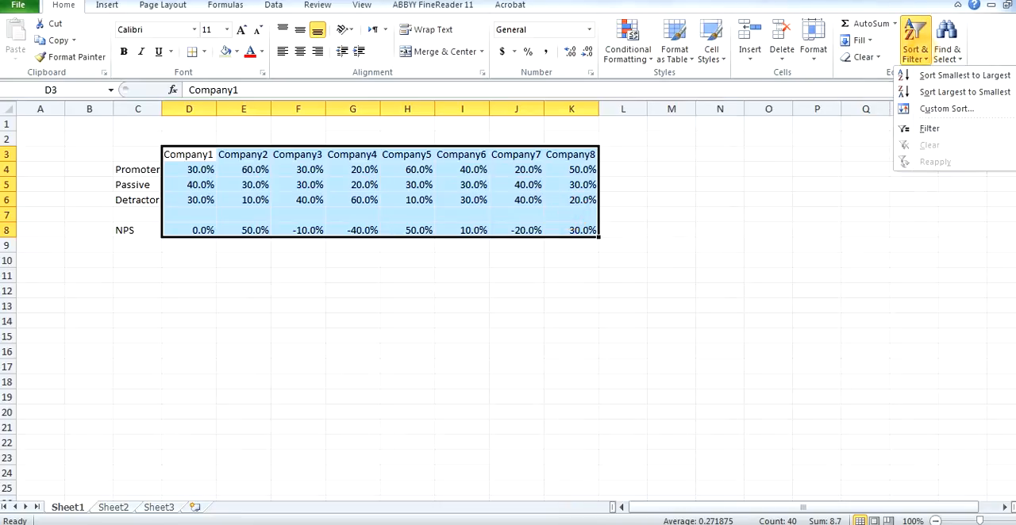
mouse_move(949, 92)
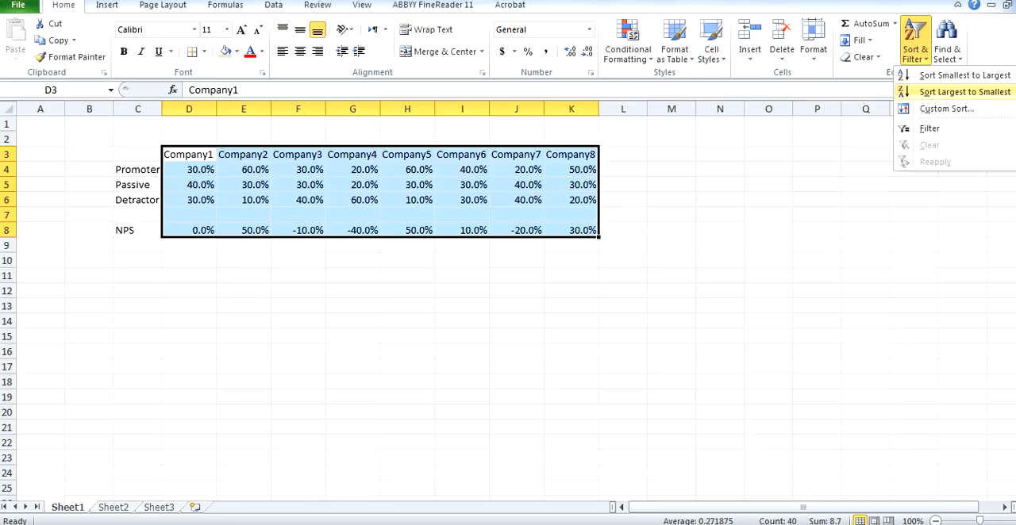
mouse_move(928, 127)
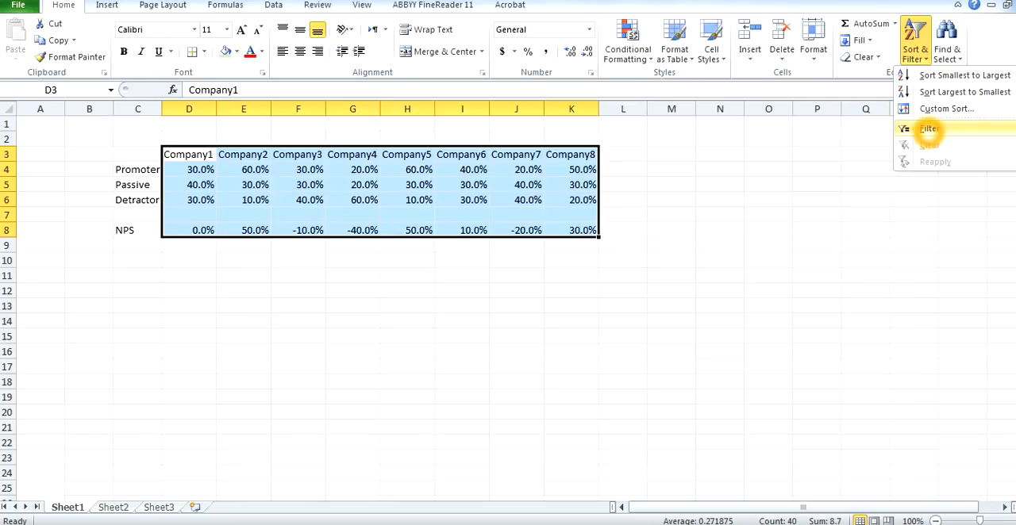
mouse_move(930, 143)
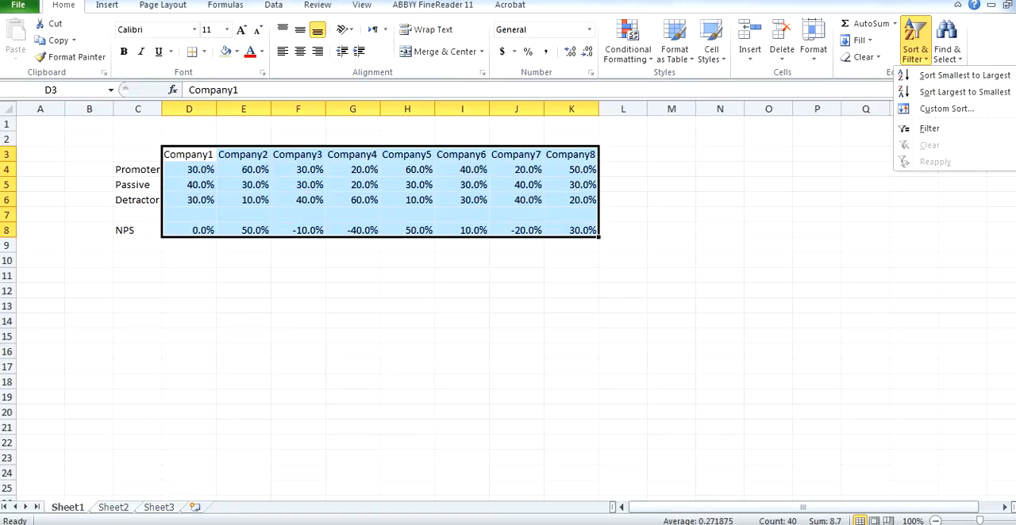
mouse_move(934, 128)
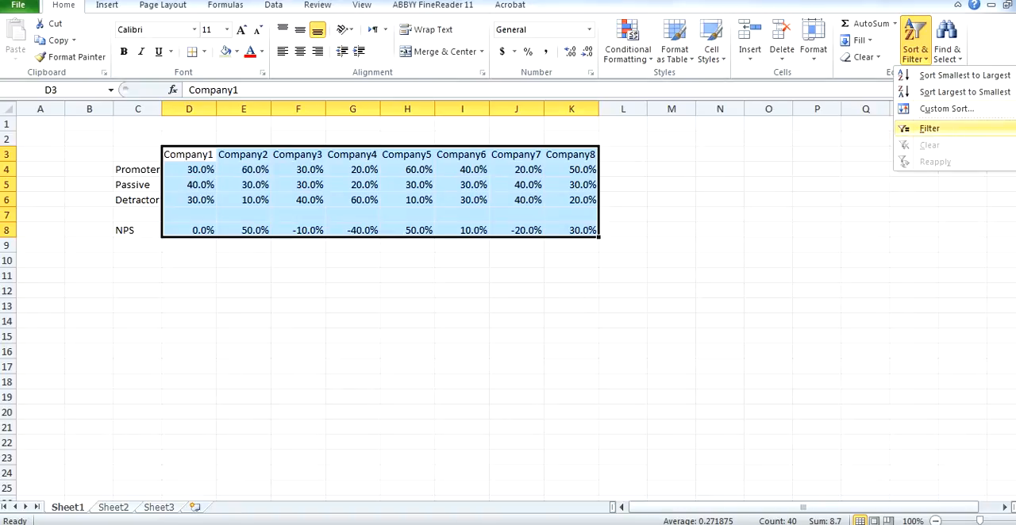
left_click(928, 127)
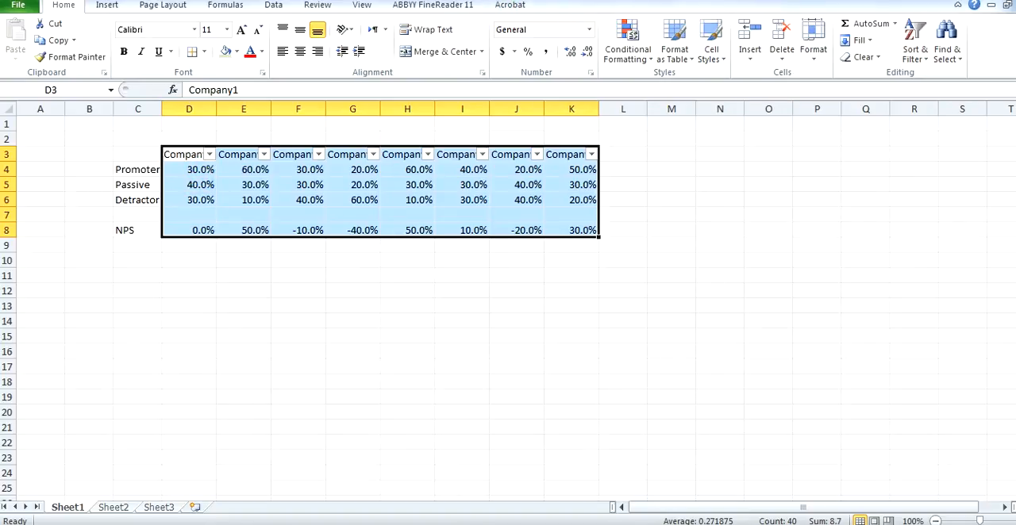
left_click(209, 153)
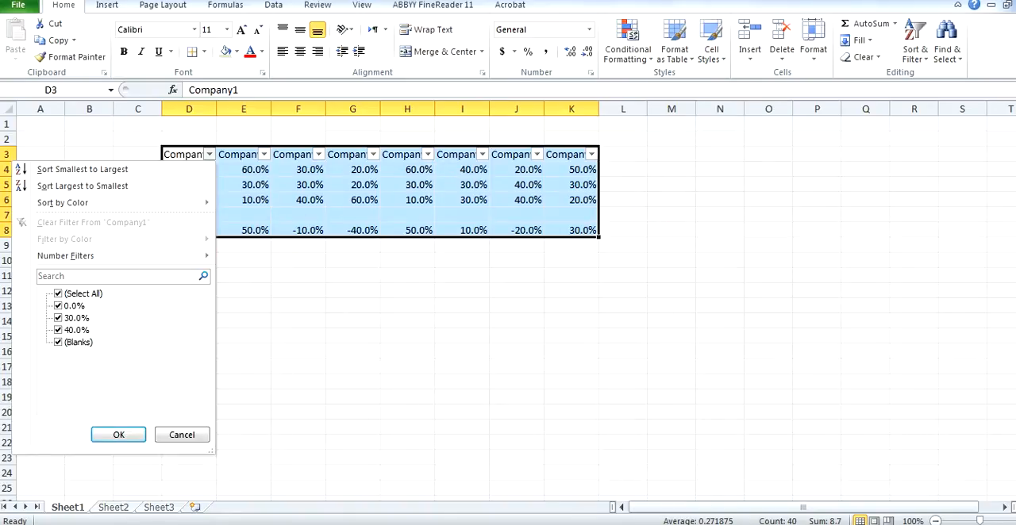
left_click(118, 435)
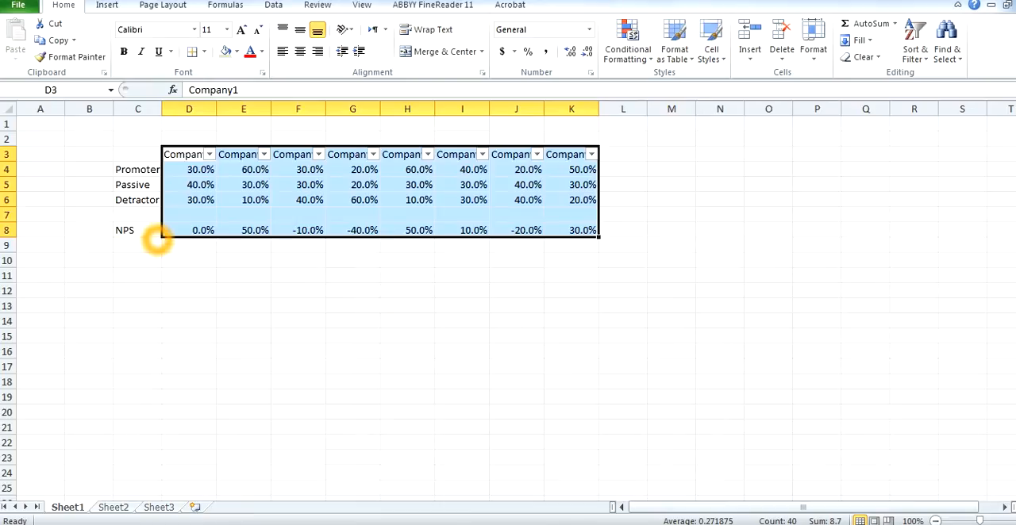
left_click(137, 230)
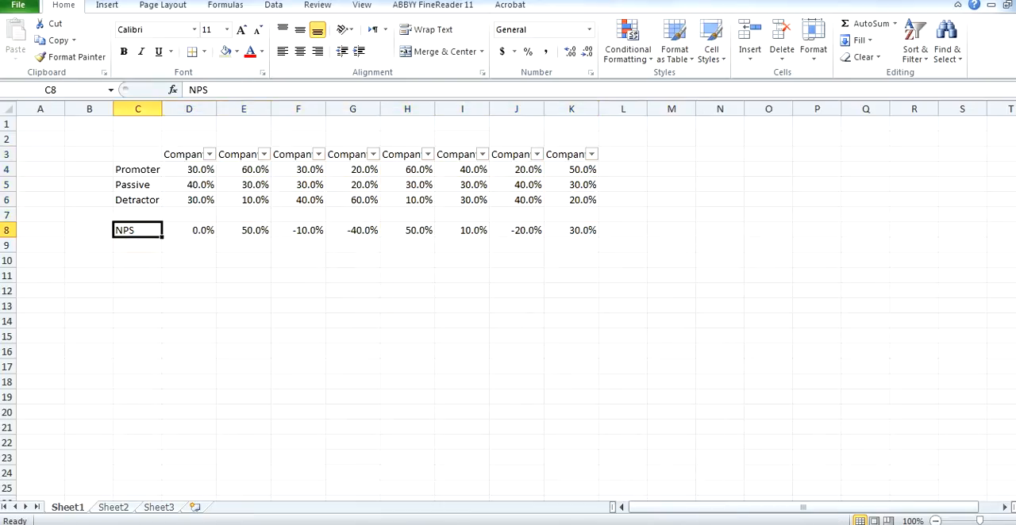
- Select the NPS table C3:K8 and bring up Custom Sort
left_click_drag(137, 228, 585, 229)
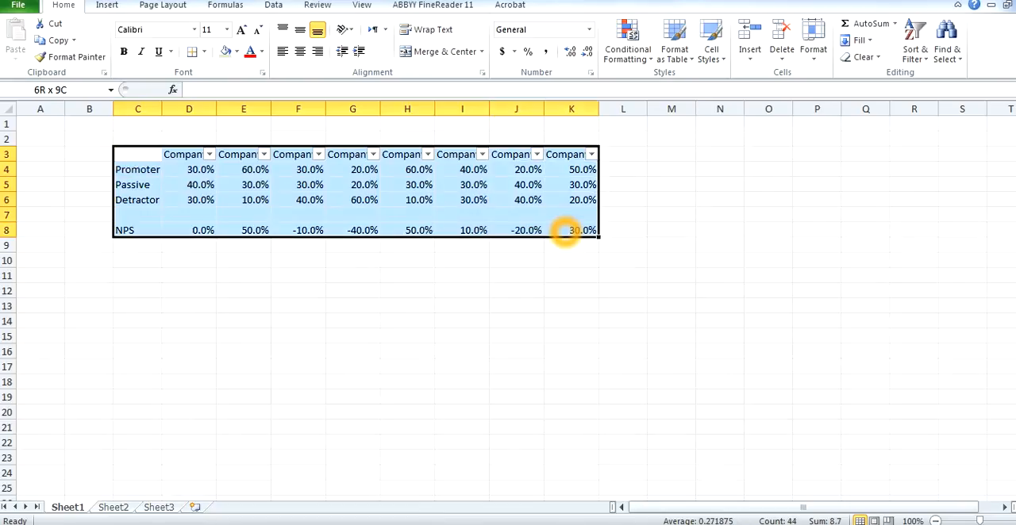
left_click(917, 42)
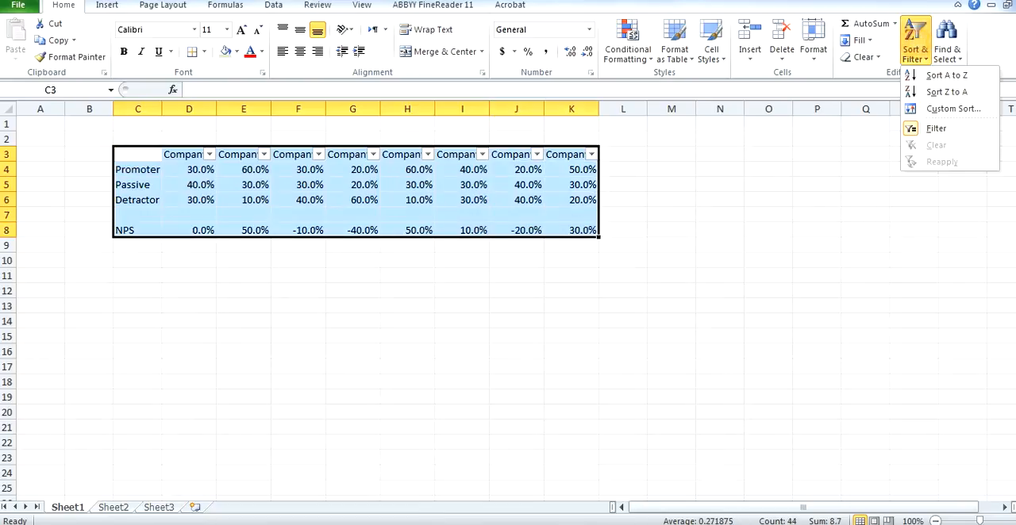
mouse_move(954, 108)
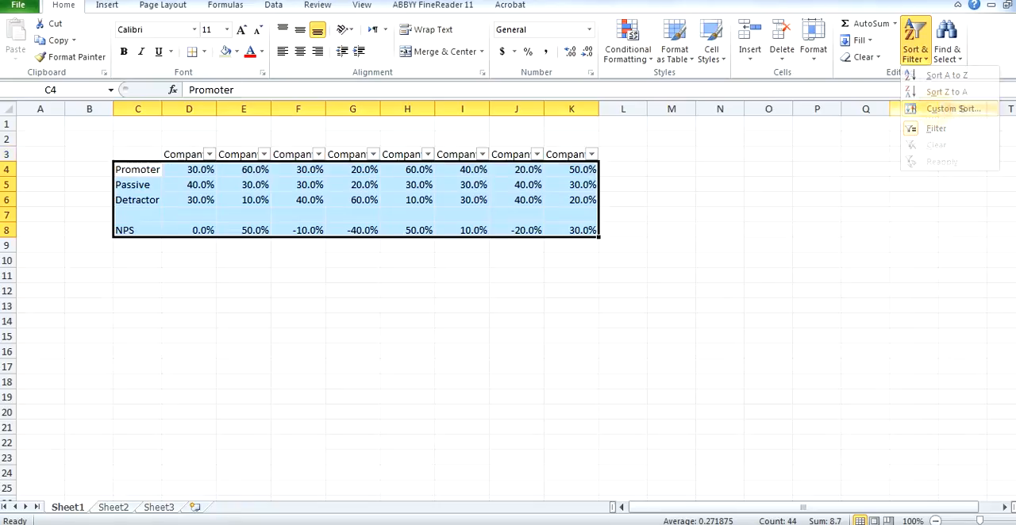
left_click(956, 108)
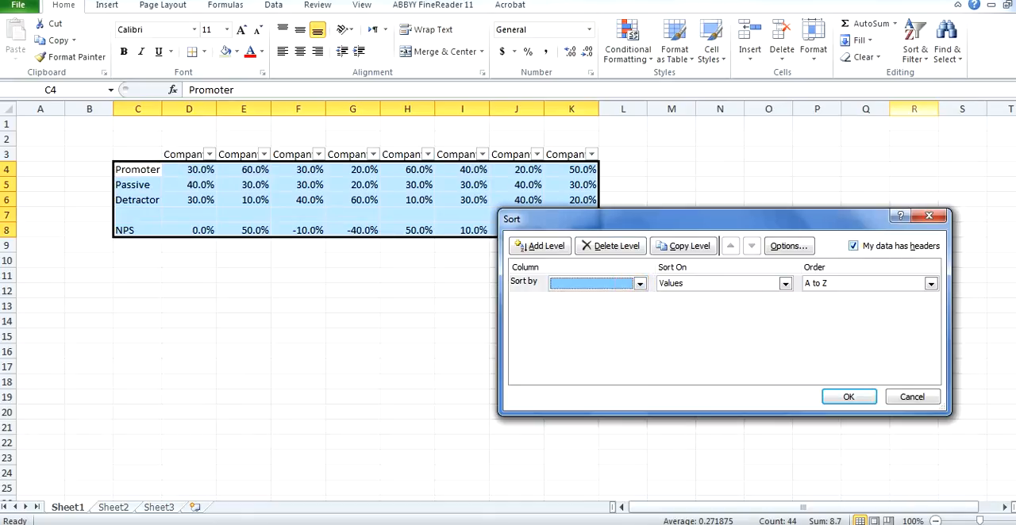
- Sort the company columns left to right by Row 8 (NPS), largest to smallest
left_click(788, 244)
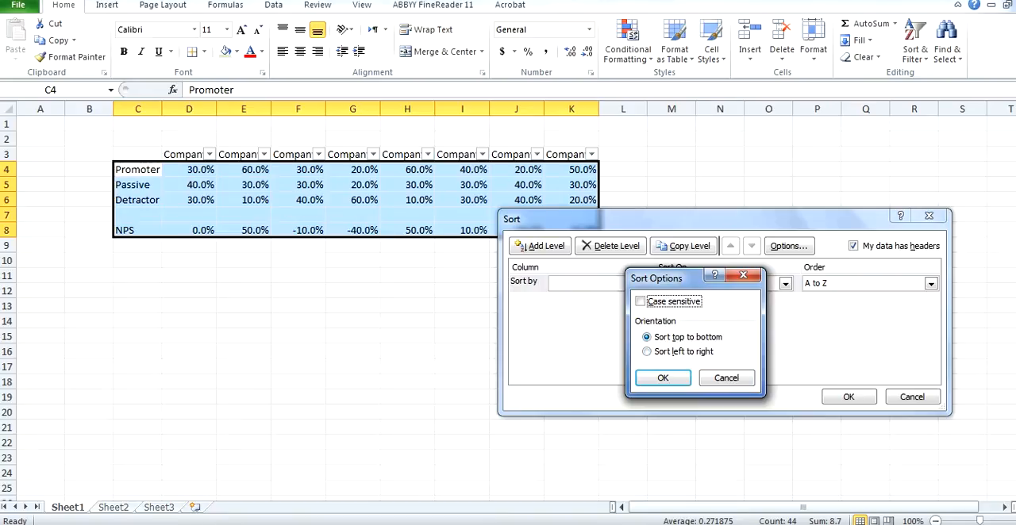
left_click(646, 353)
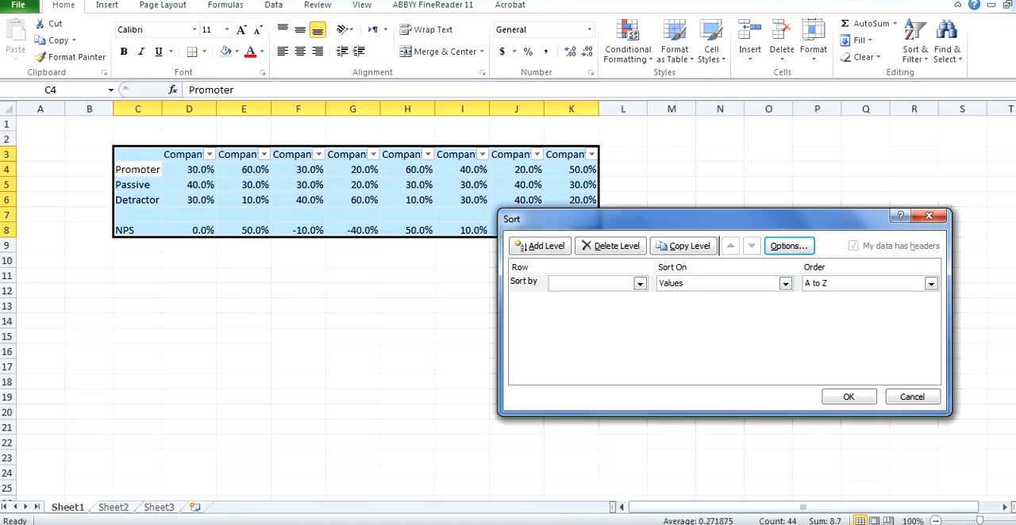
left_click(640, 282)
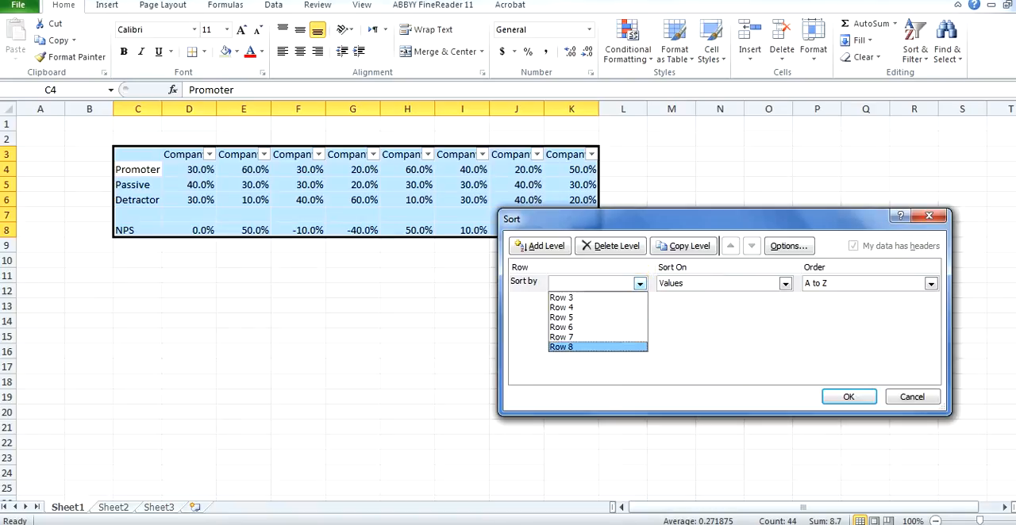
left_click(558, 346)
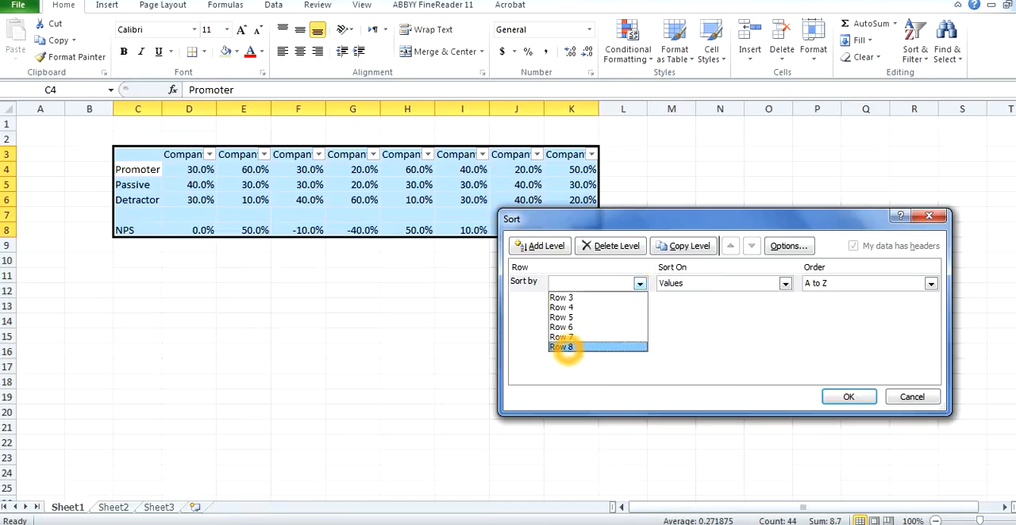
left_click(562, 346)
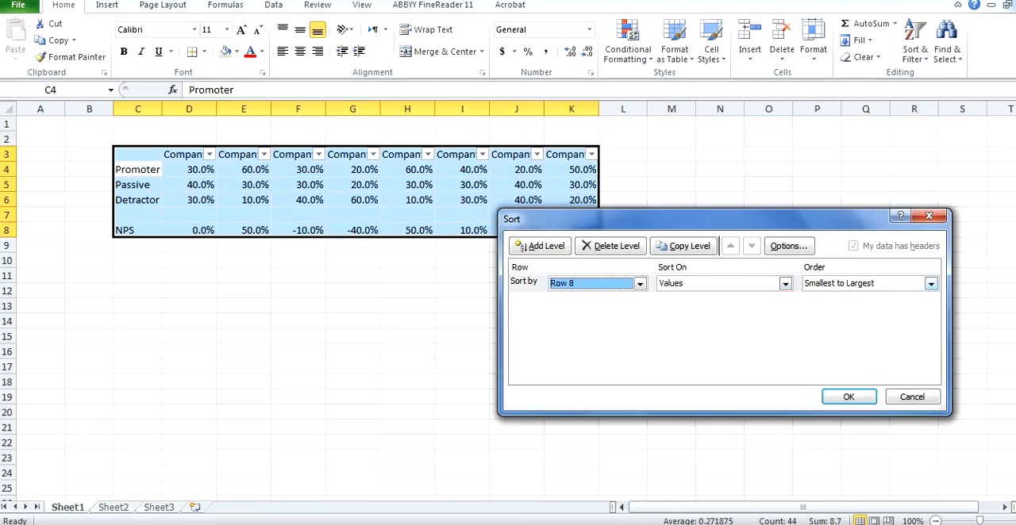
left_click(930, 283)
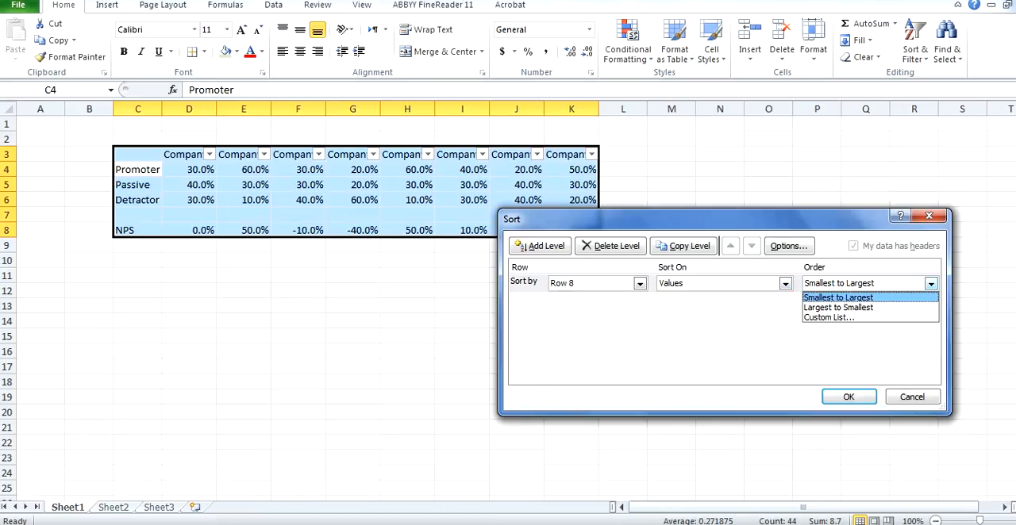
left_click(838, 308)
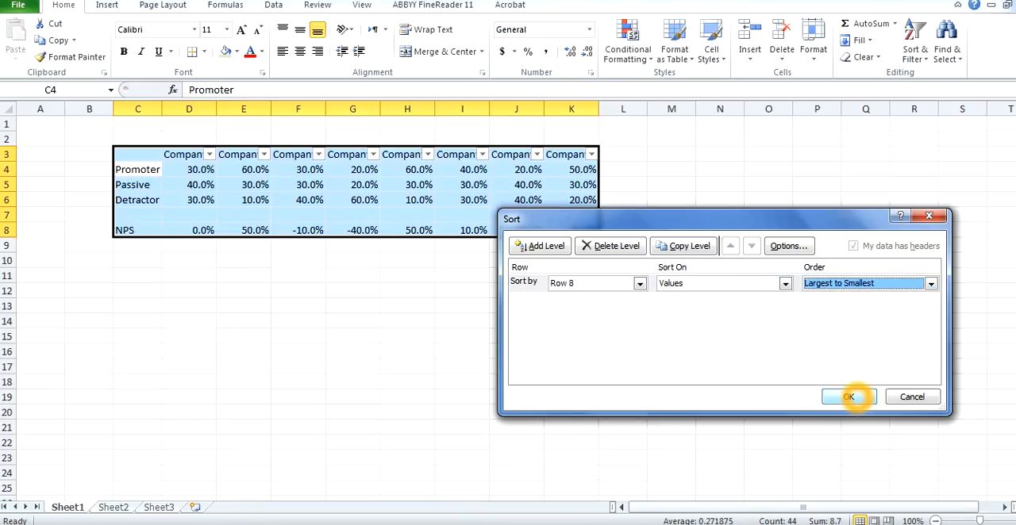
left_click(847, 397)
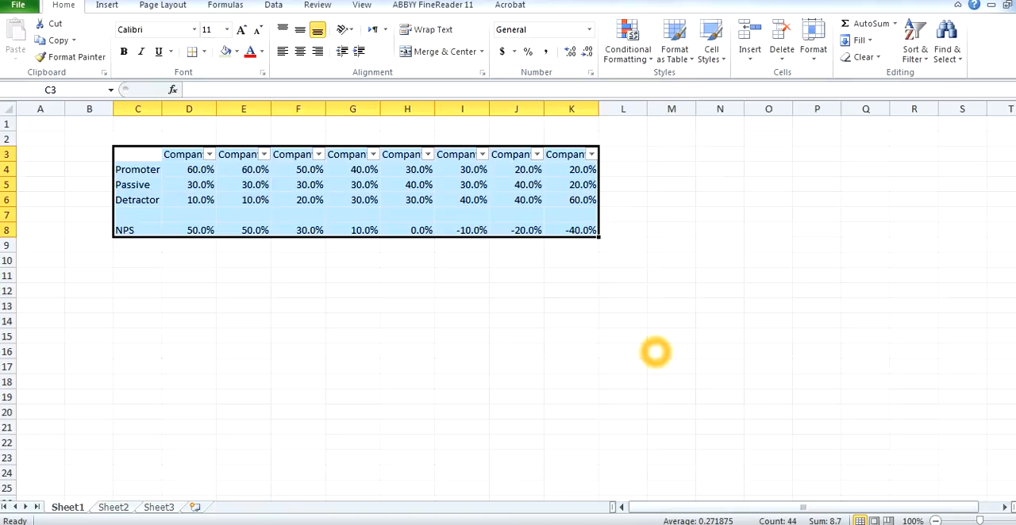
left_click(244, 291)
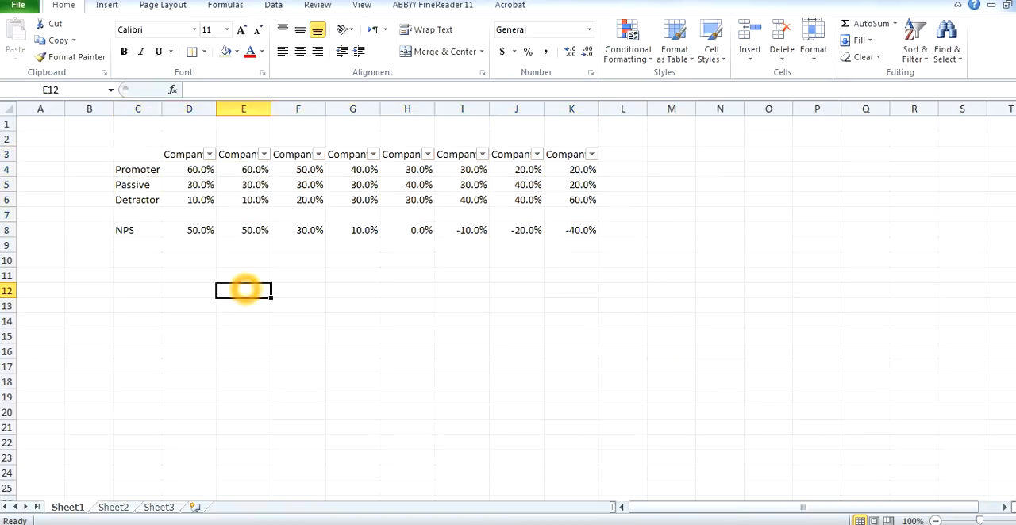
- Turn off the filter buttons, leaving plain headers Company2 through Company4, and select the NPS row
double_click(243, 291)
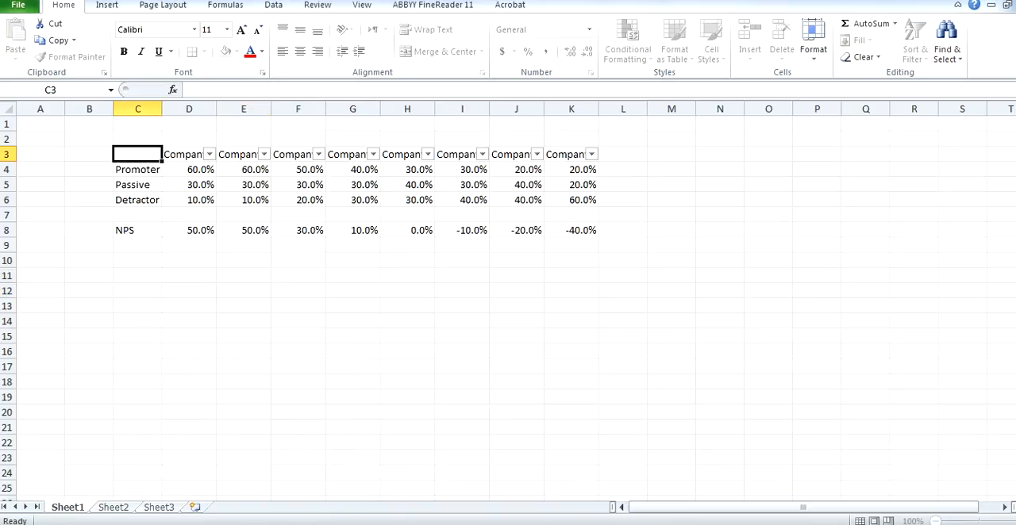
left_click(917, 35)
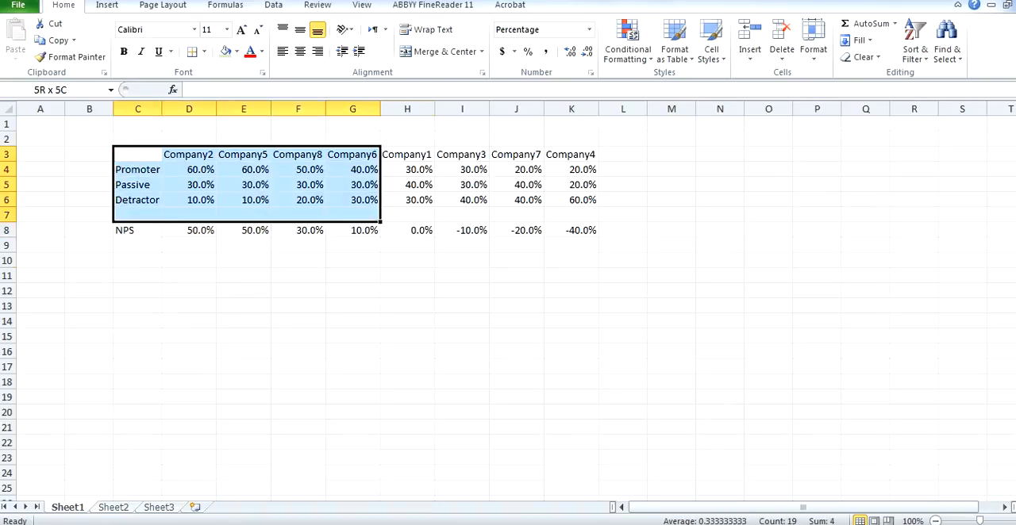
left_click_drag(137, 154, 581, 230)
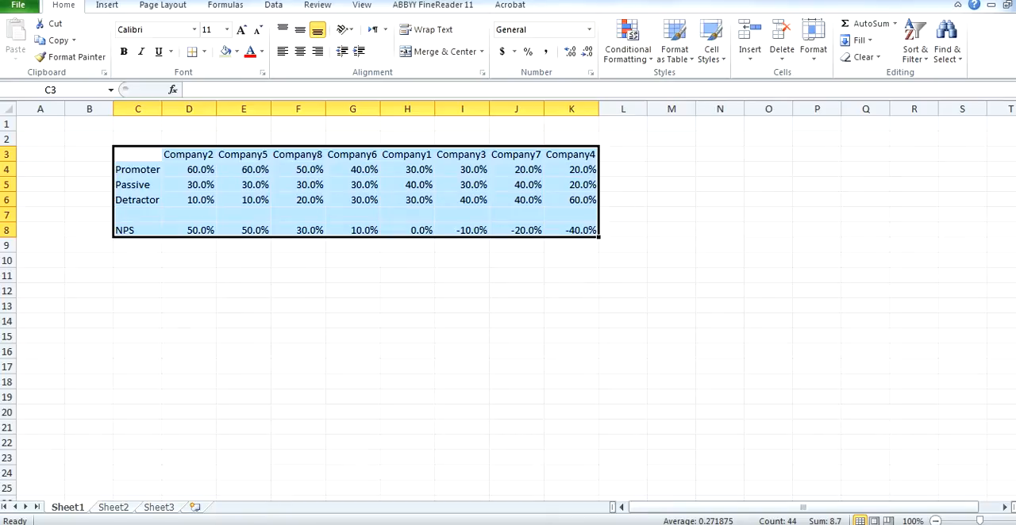
left_click(298, 305)
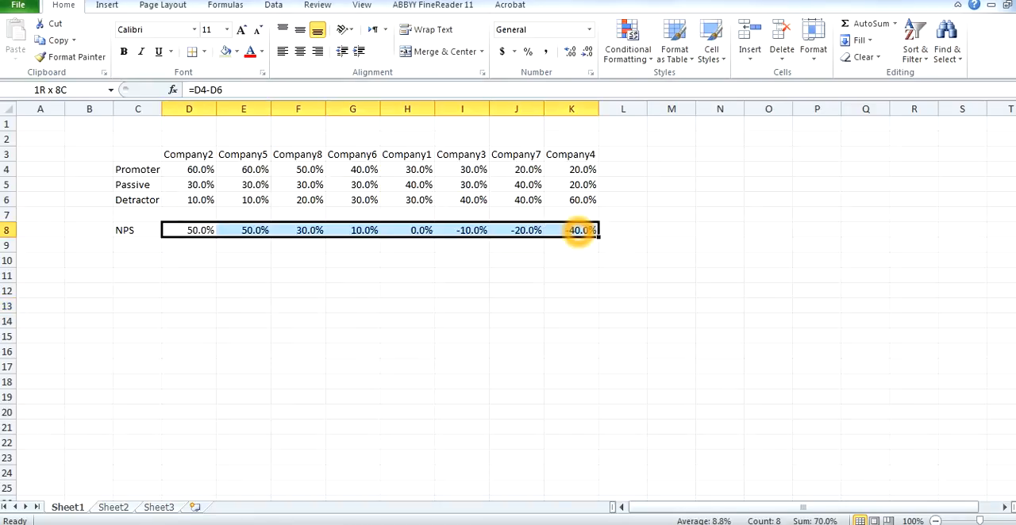
- Start a new 2-colour scale rule for the NPS row with Percent bounds and minimum -100
left_click(627, 40)
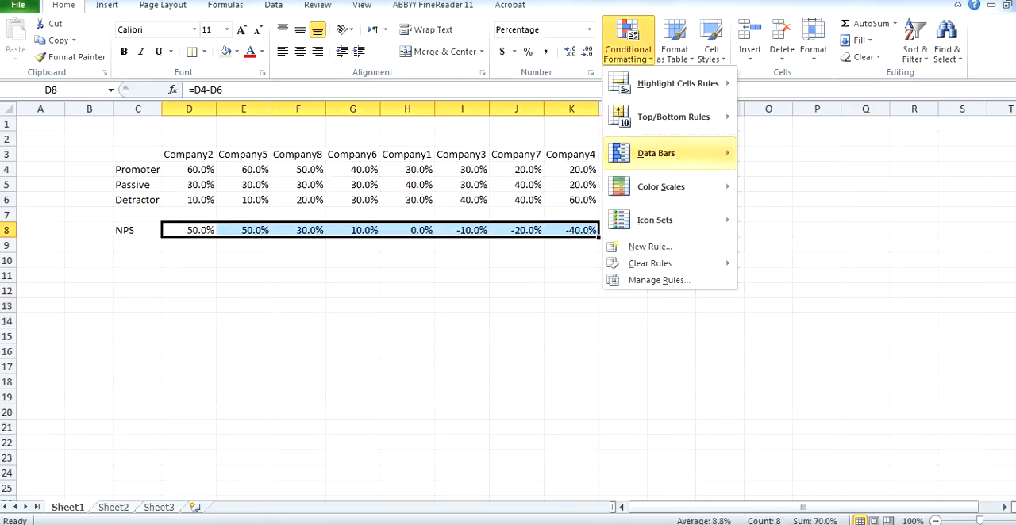
mouse_move(649, 248)
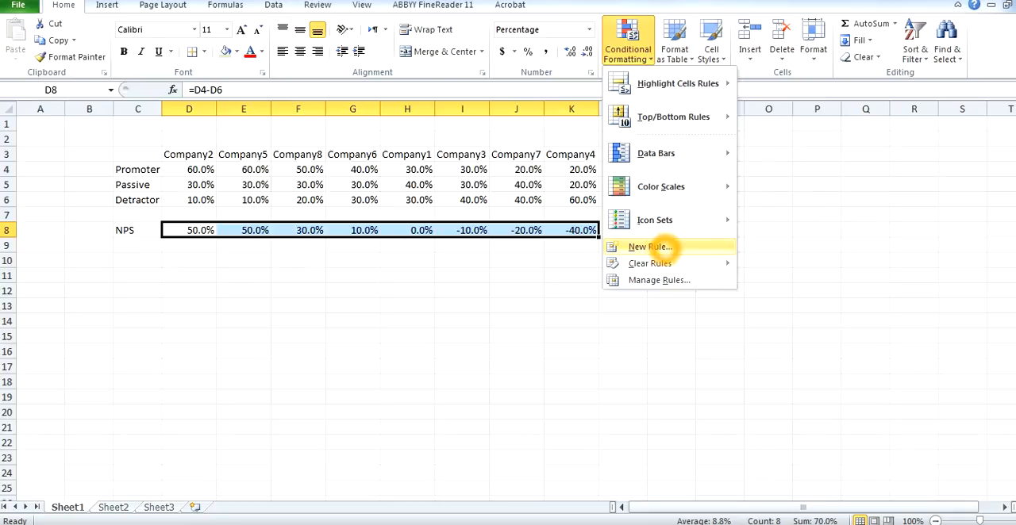
left_click(651, 248)
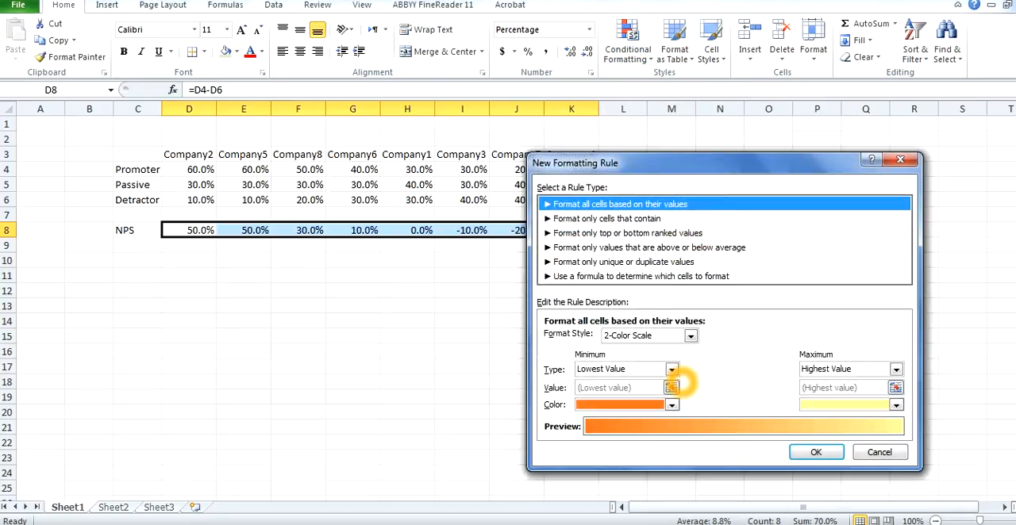
left_click(671, 368)
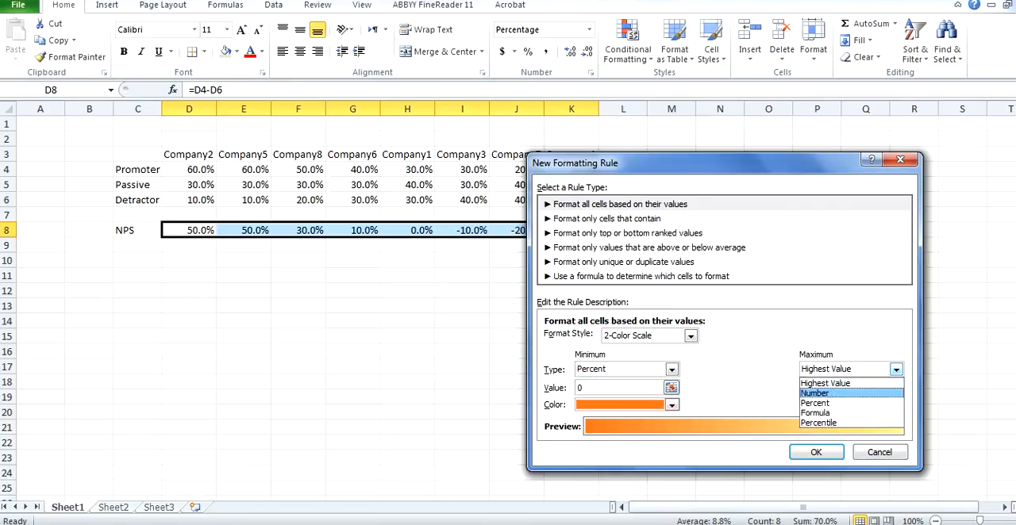
left_click(816, 404)
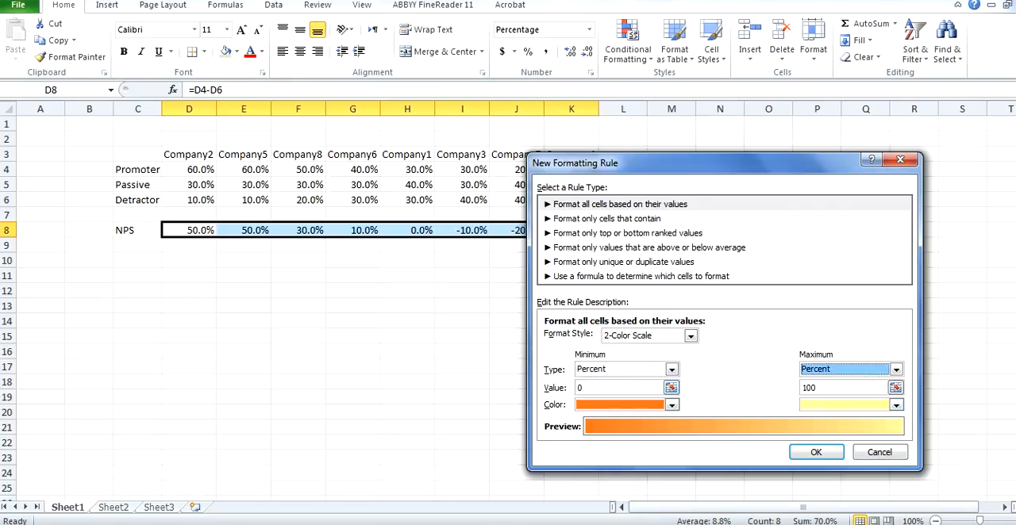
left_click(616, 388)
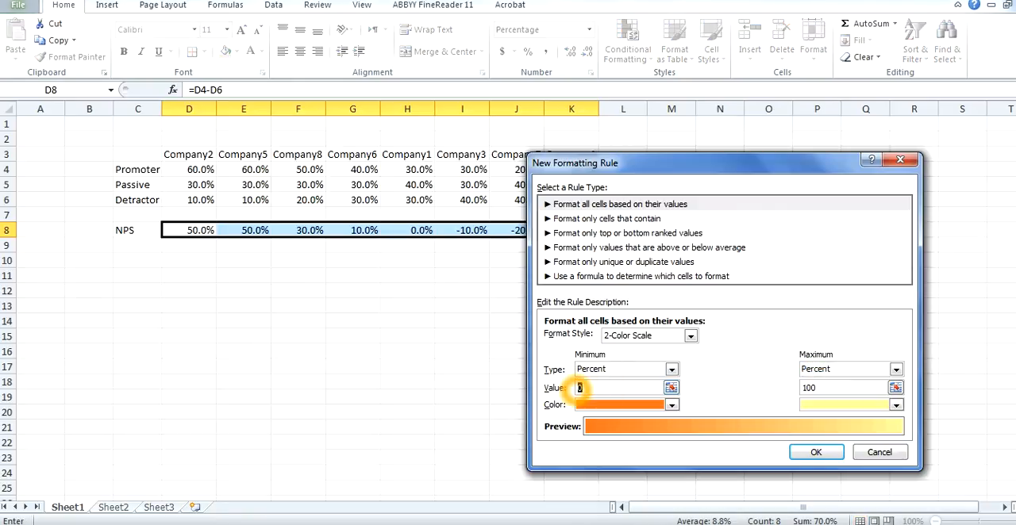
type("-100")
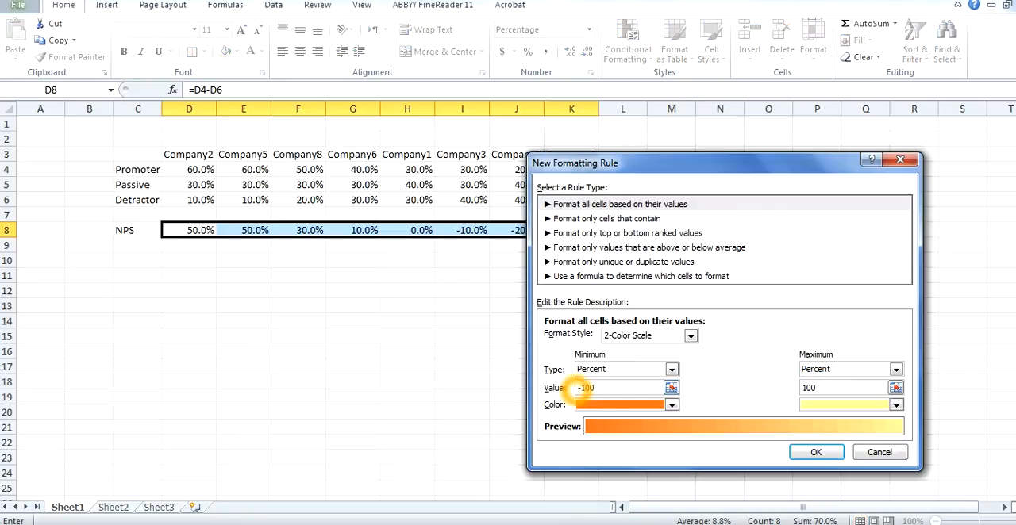
- Colour the scale red at the low end and green at the high end, dismiss the warning and apply it
left_click(672, 405)
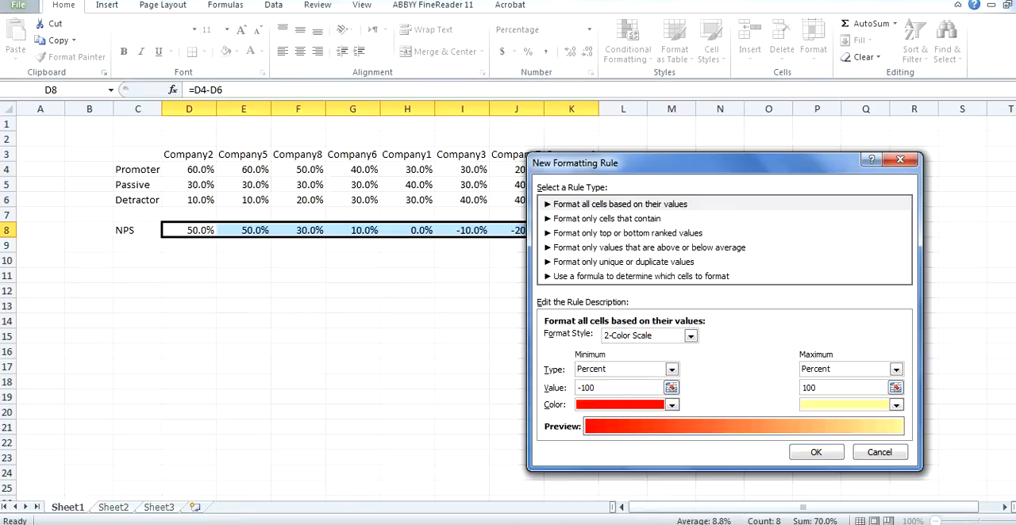
left_click(895, 405)
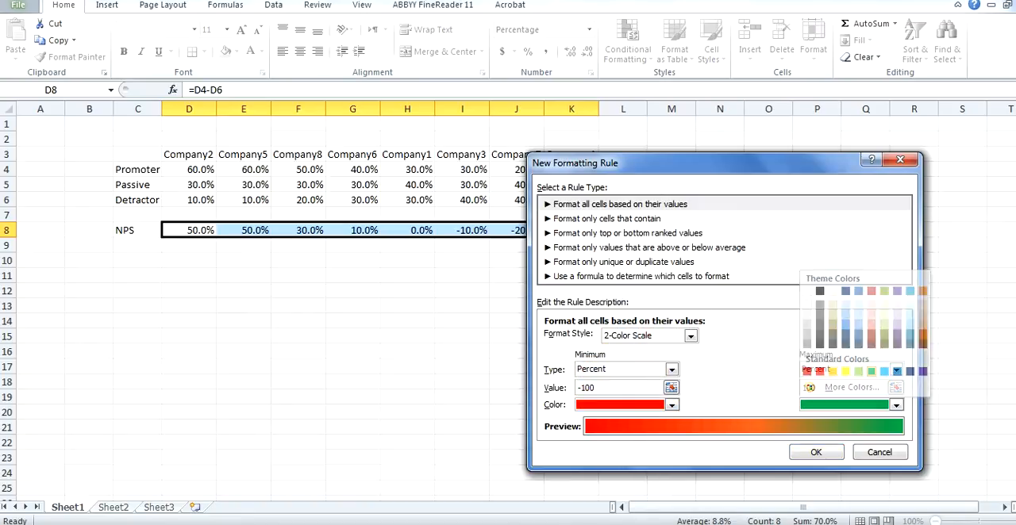
left_click(817, 453)
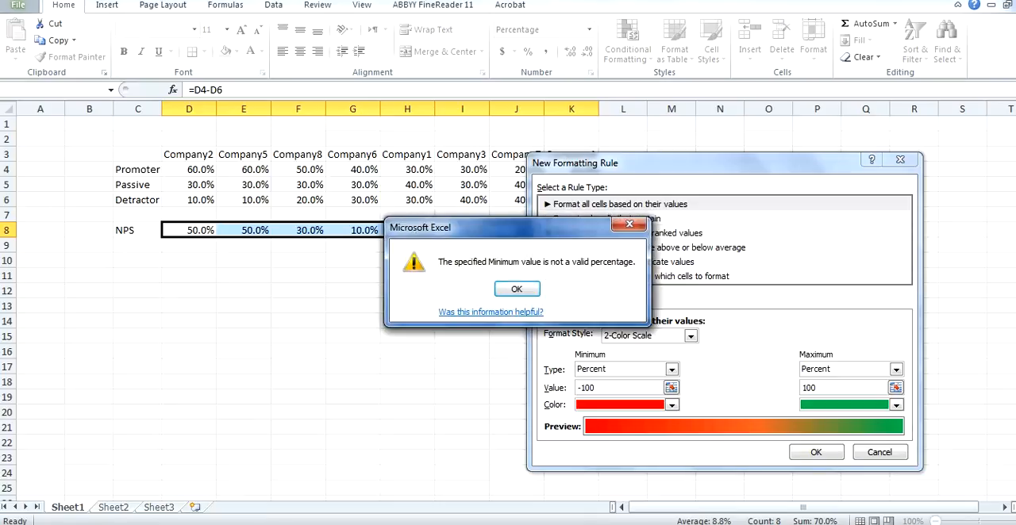
left_click(516, 289)
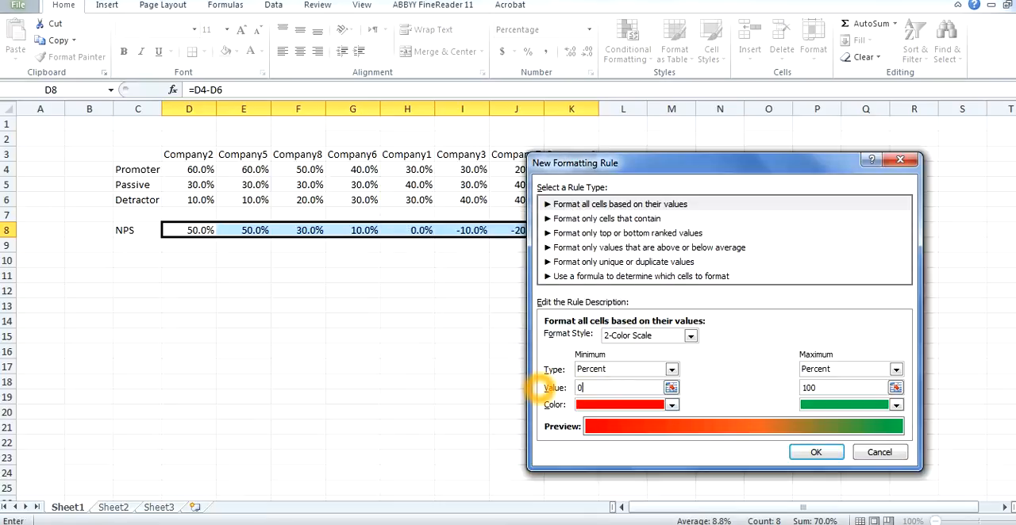
left_click(819, 452)
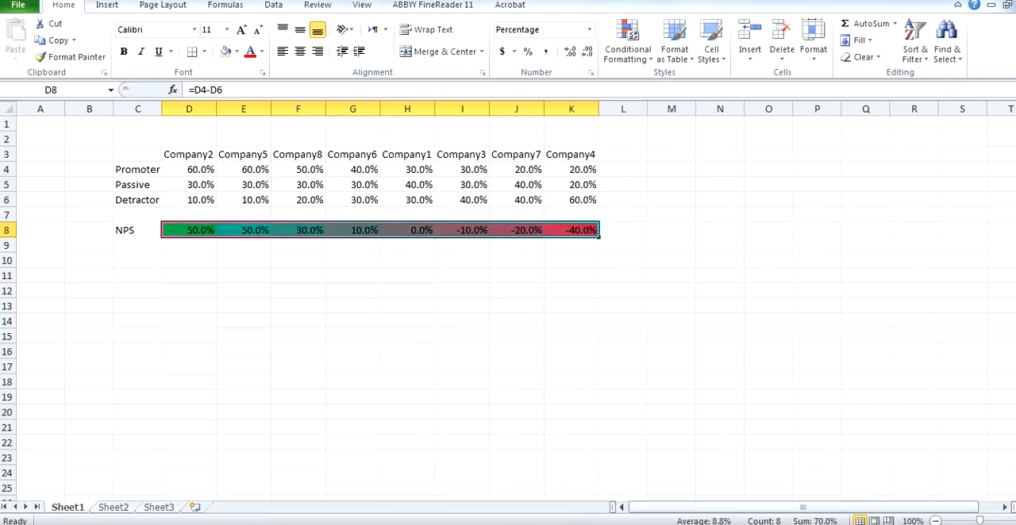
- Review the colour-scaled NPS row and Company4's value, then browse to the Insert ribbon
left_click(462, 260)
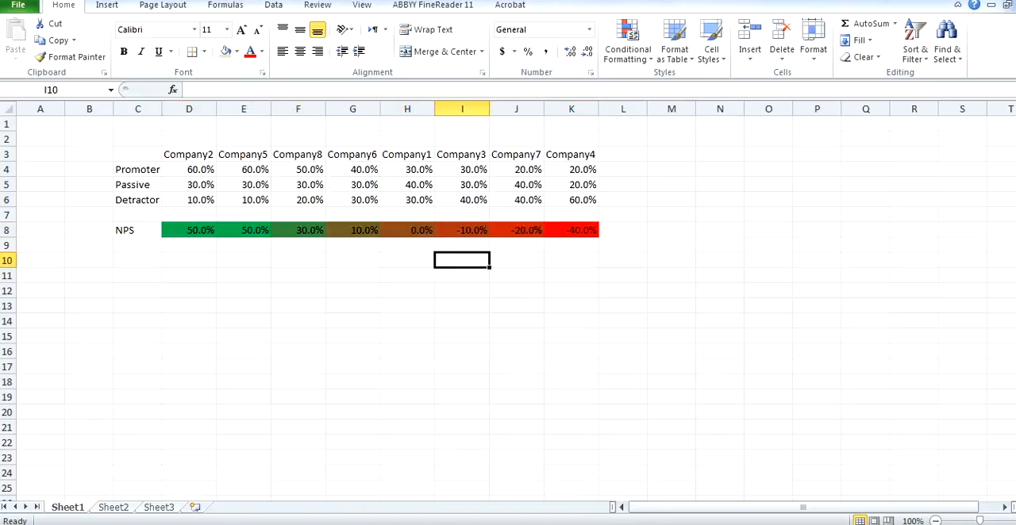
left_click(571, 230)
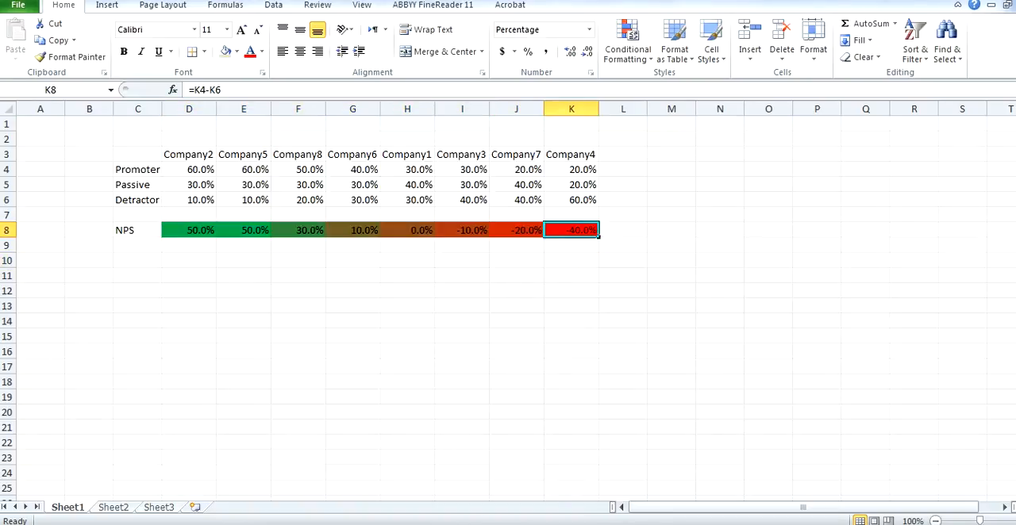
left_click(353, 365)
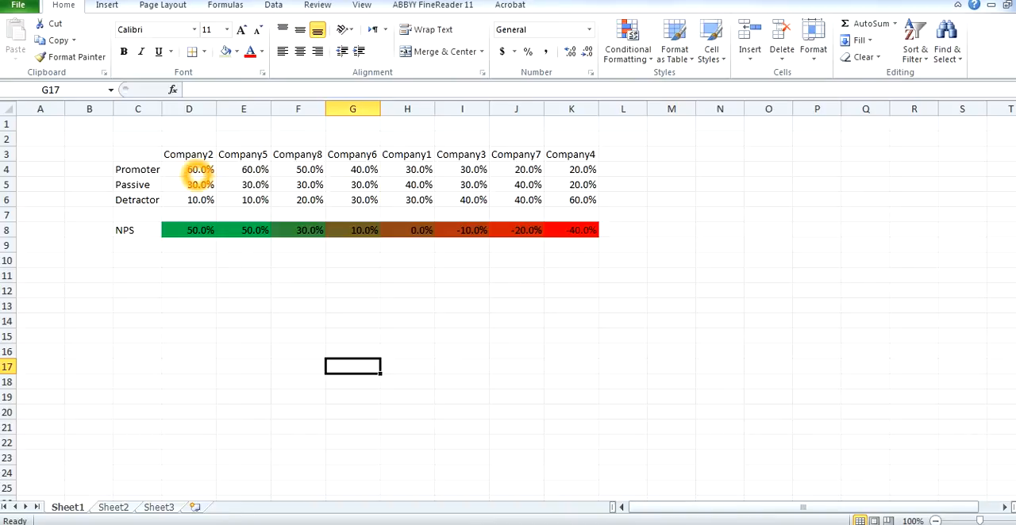
left_click(162, 6)
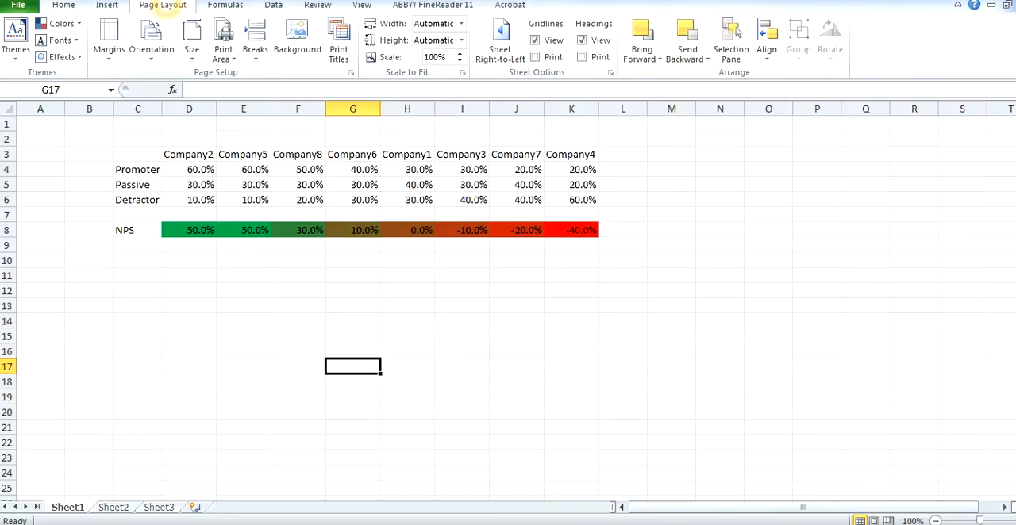
left_click(105, 6)
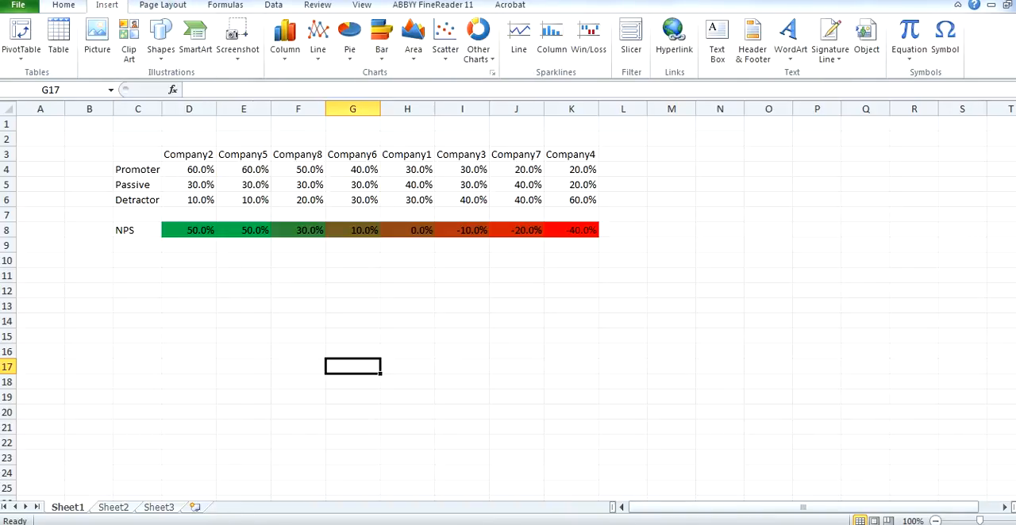
- Insert a blank 2-D Pie chart onto the sheet
left_click(349, 35)
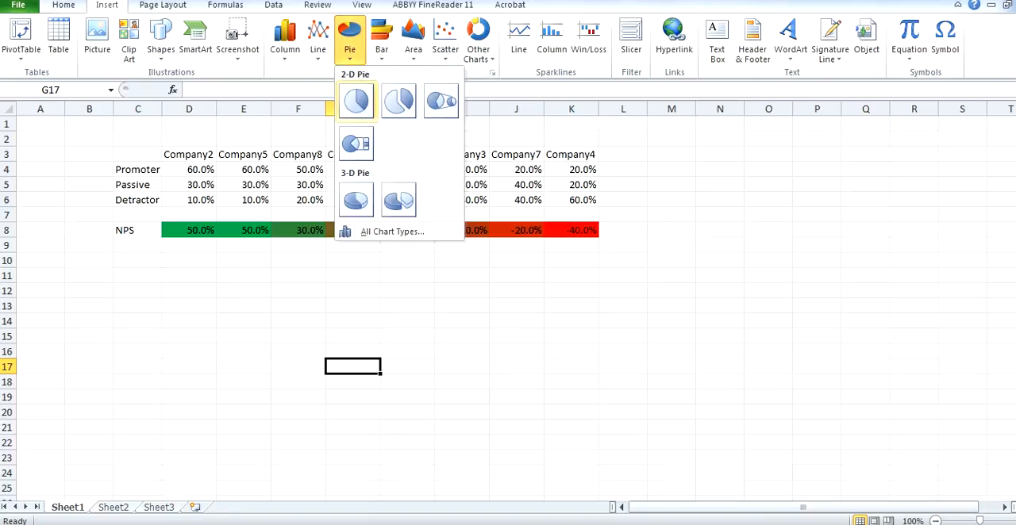
left_click(356, 102)
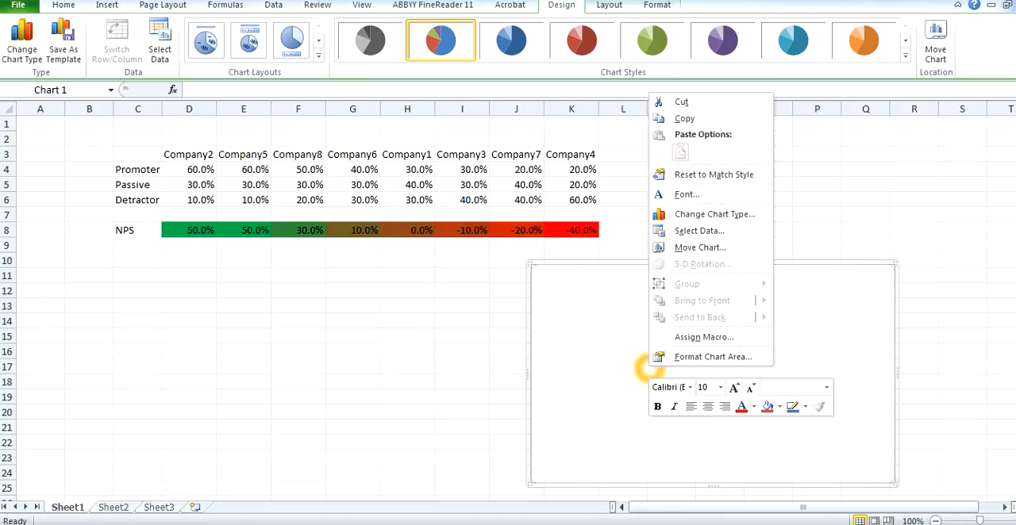
- Add a chart series named from D3 with Company2's promoter, passive and detractor values D4:D6
left_click(699, 230)
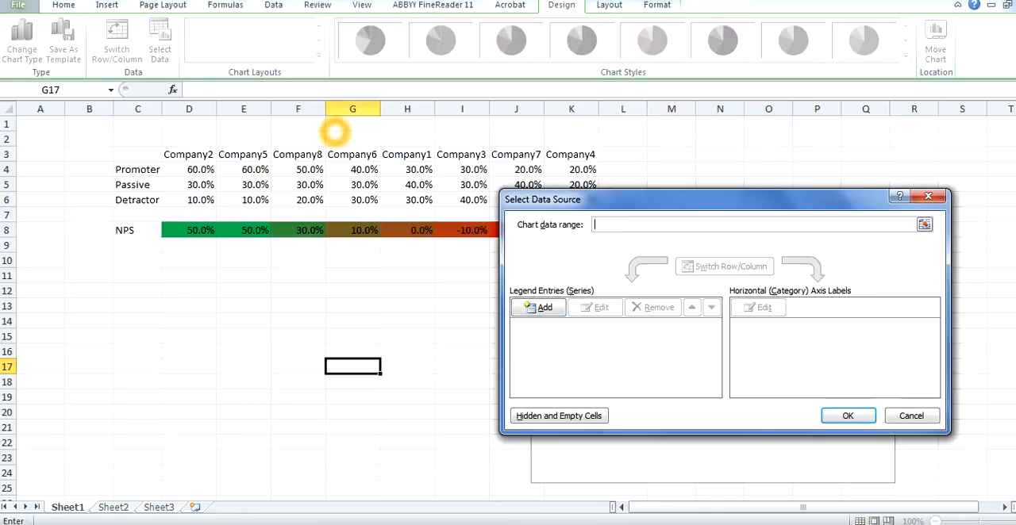
left_click(537, 308)
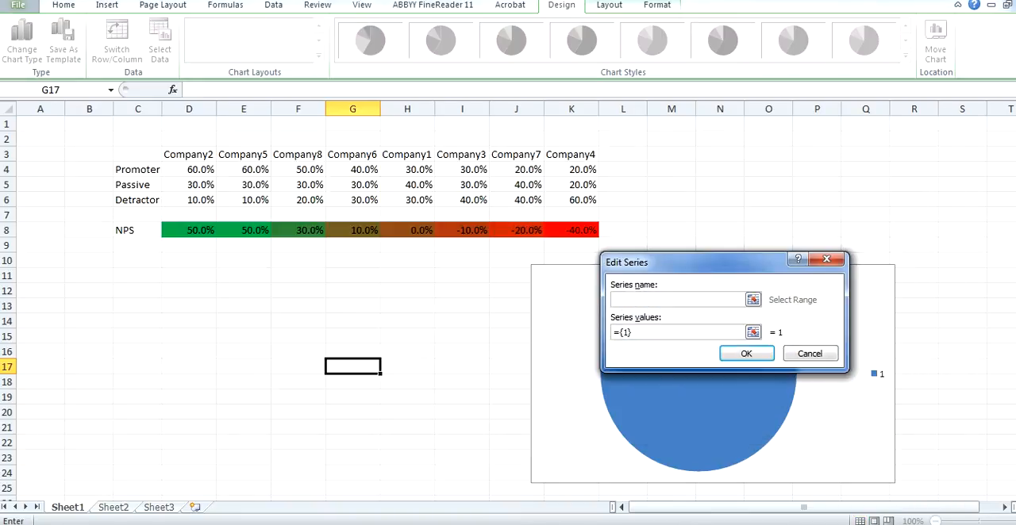
left_click(676, 298)
type("=")
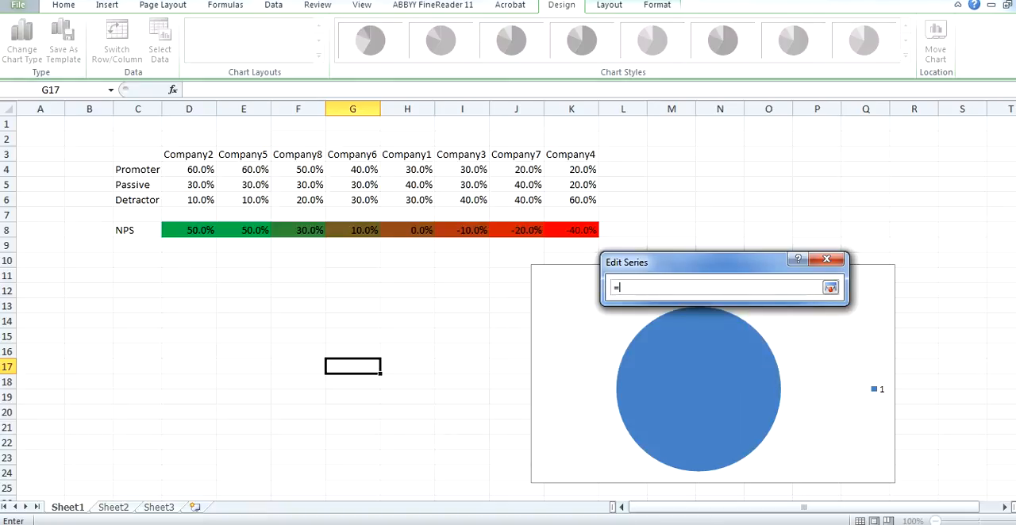
left_click_drag(189, 168, 189, 200)
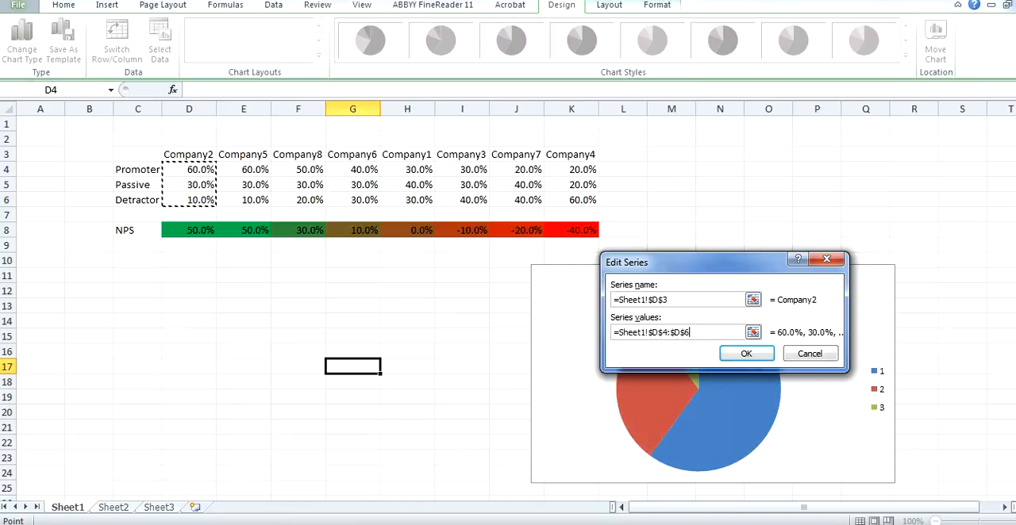
left_click(746, 352)
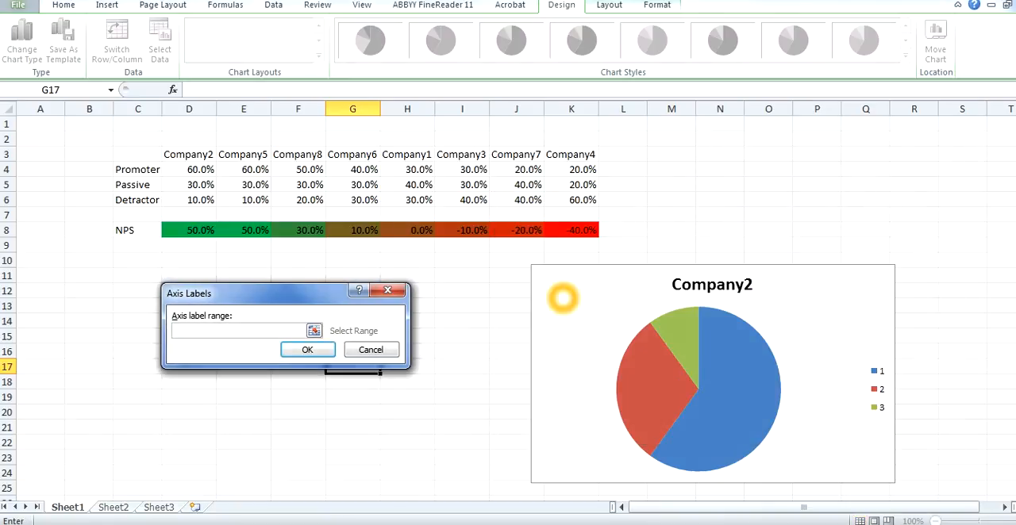
- Set the slice labels to C4:C6 (Promoter, Passive, Detractor) and apply the chart data
left_click(238, 330)
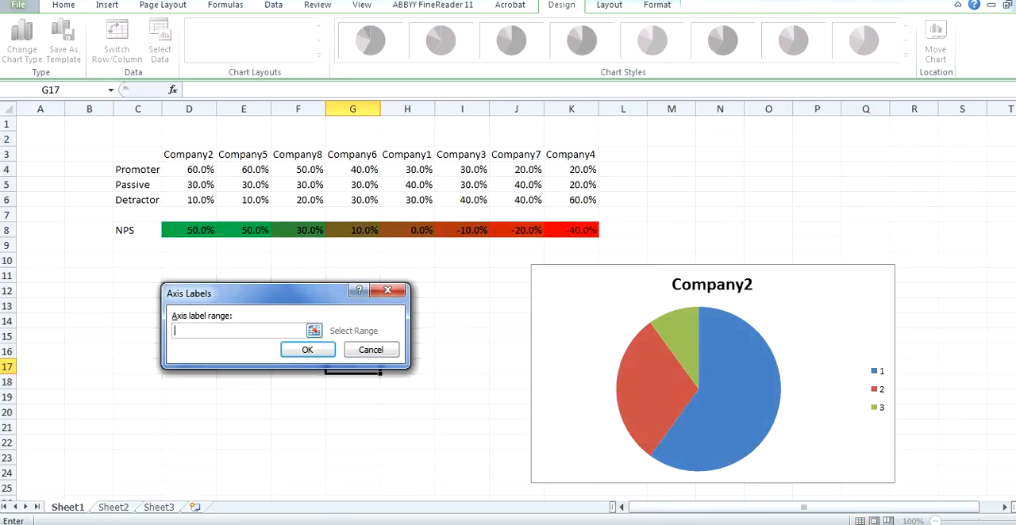
left_click_drag(136, 168, 137, 200)
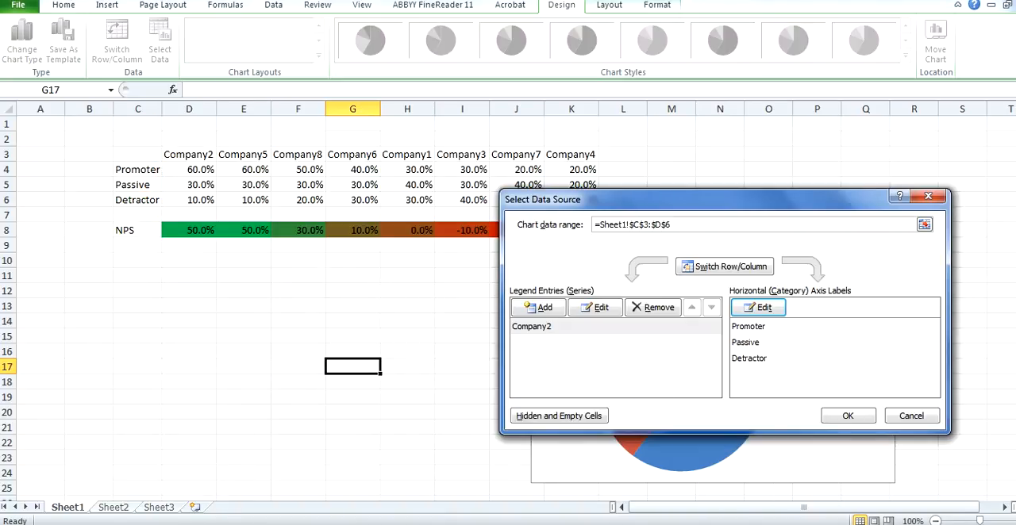
left_click(848, 415)
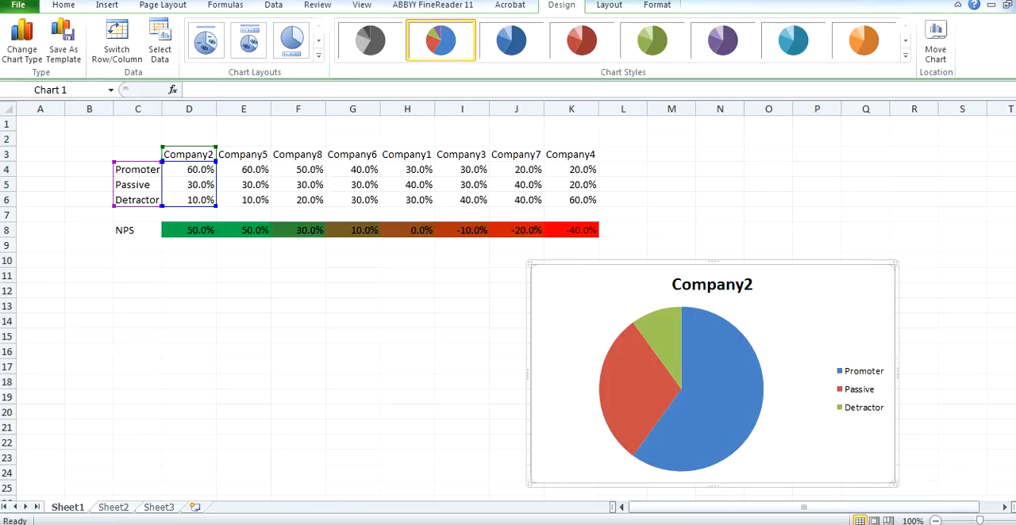